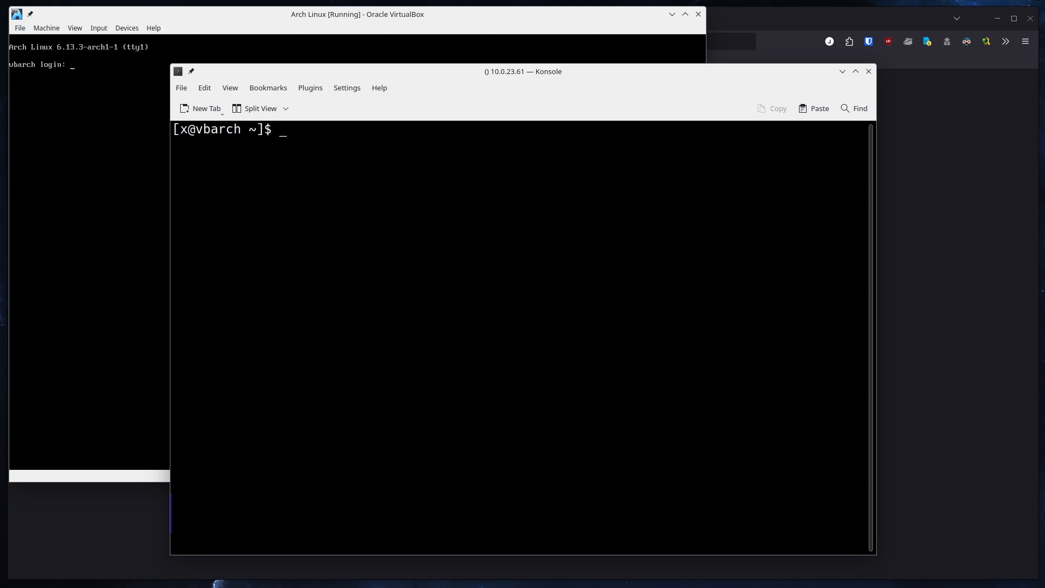
pyautogui.moveTo(642, 293)
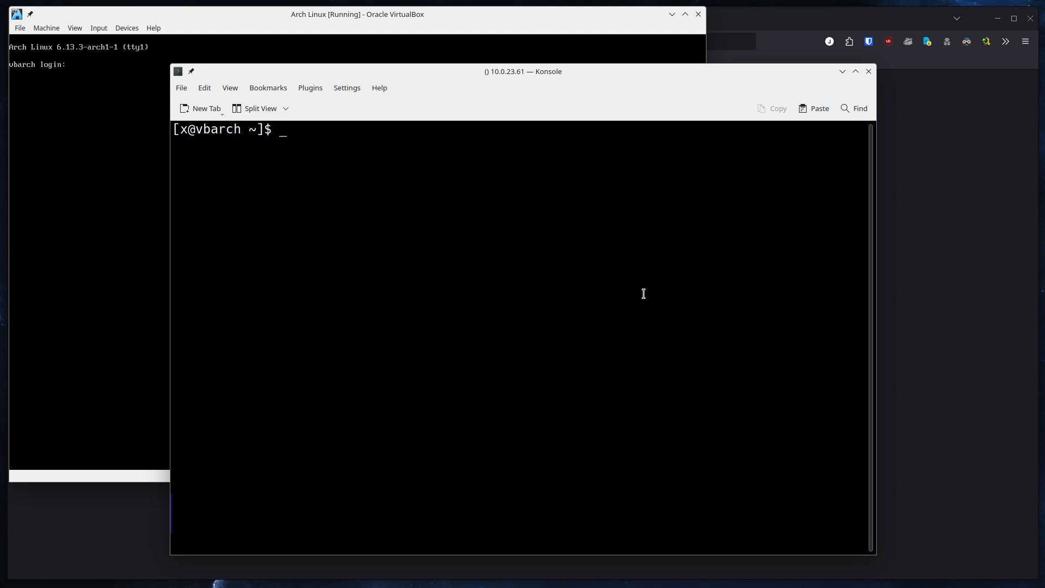
pyautogui.moveTo(624, 287)
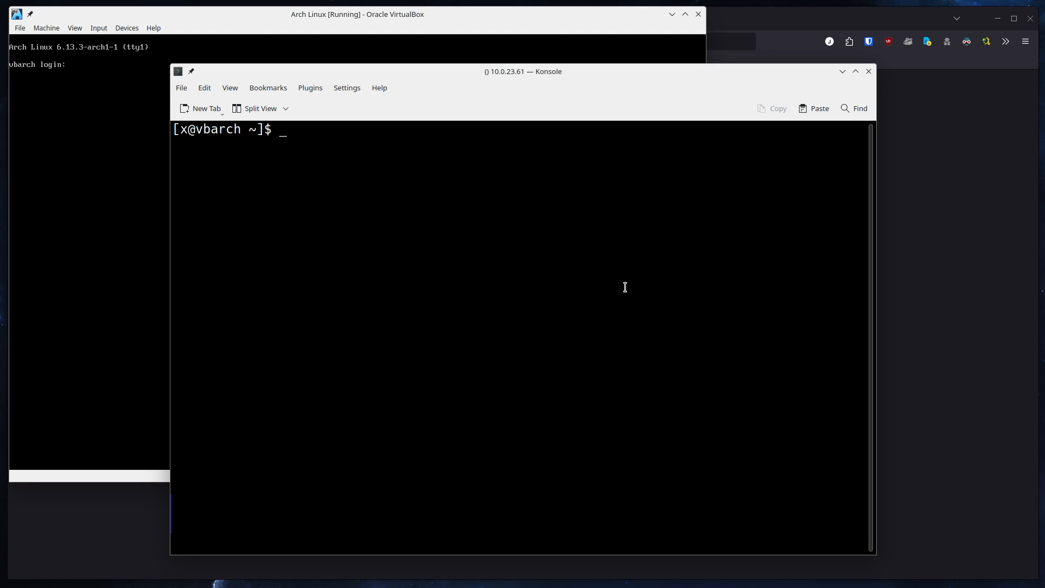
pyautogui.moveTo(611, 282)
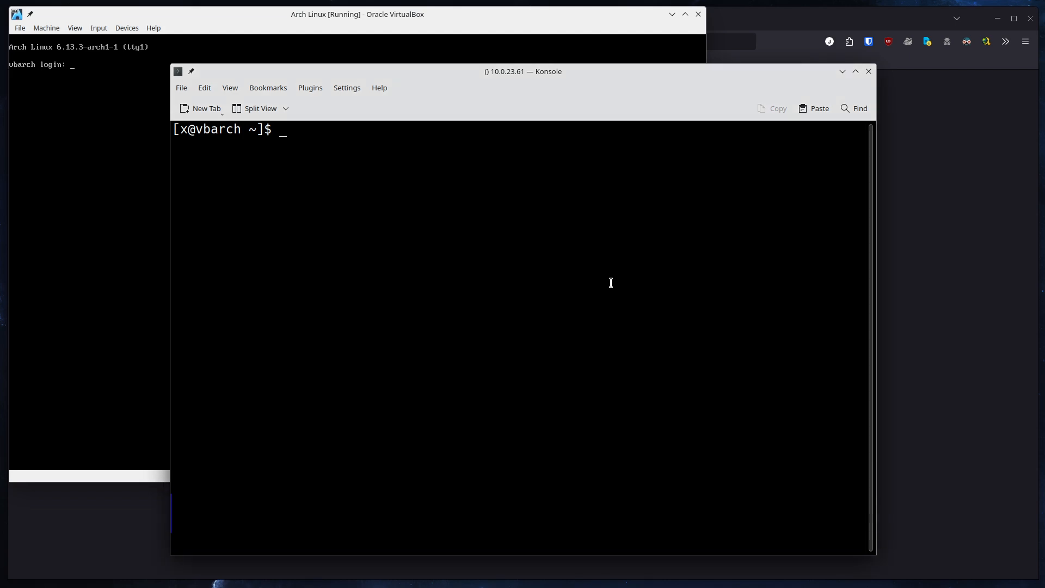
# Bring the Arch Linux virtual machine's console window to the front.
pyautogui.click(356, 14)
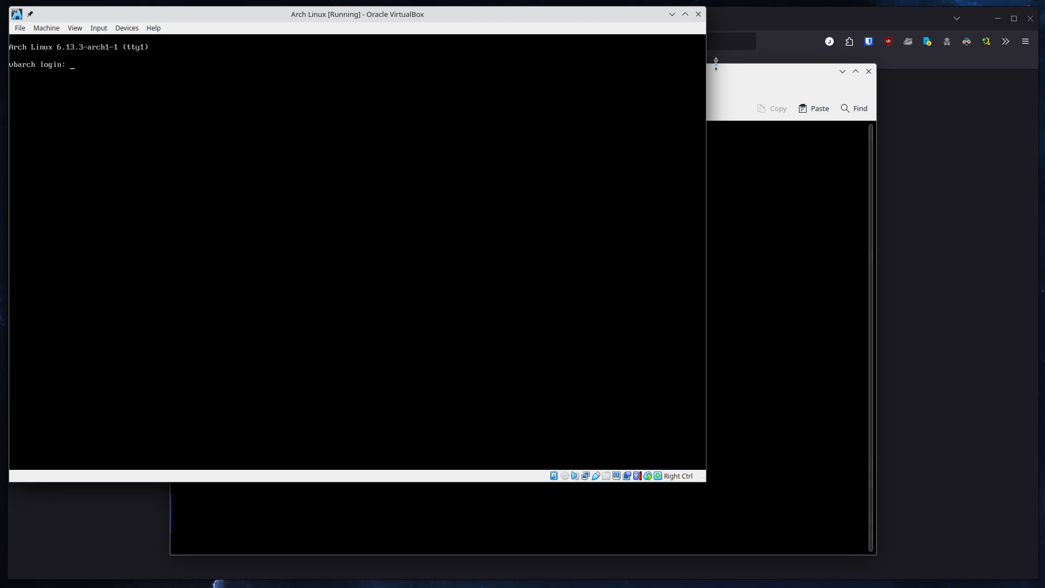
pyautogui.moveTo(665, 19)
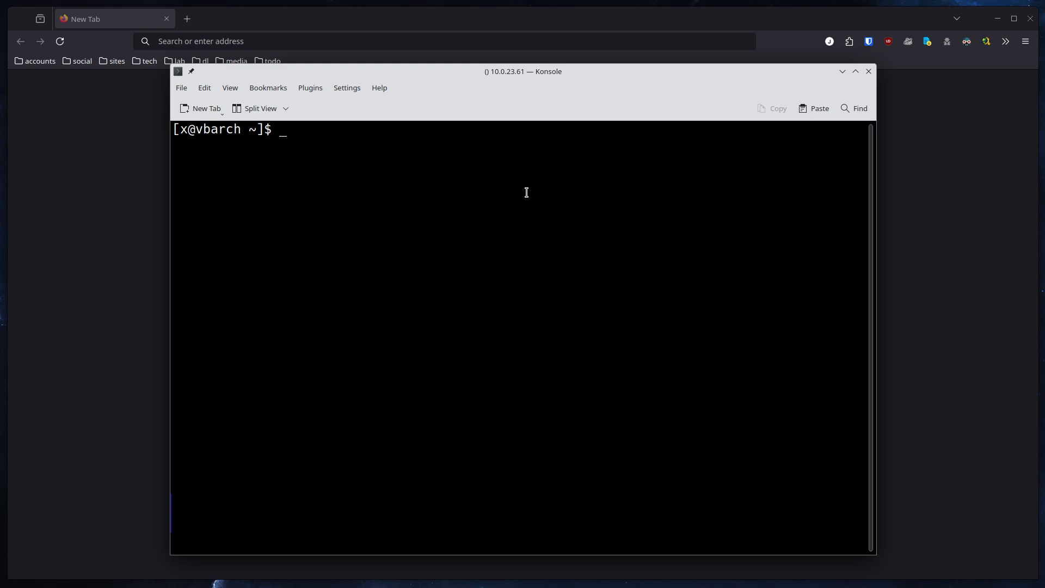
# Check the system with uname -a, then pacman-install grafana, prometheus and prometheus-node-exporter, confirming y.
pyautogui.write('uname -a')
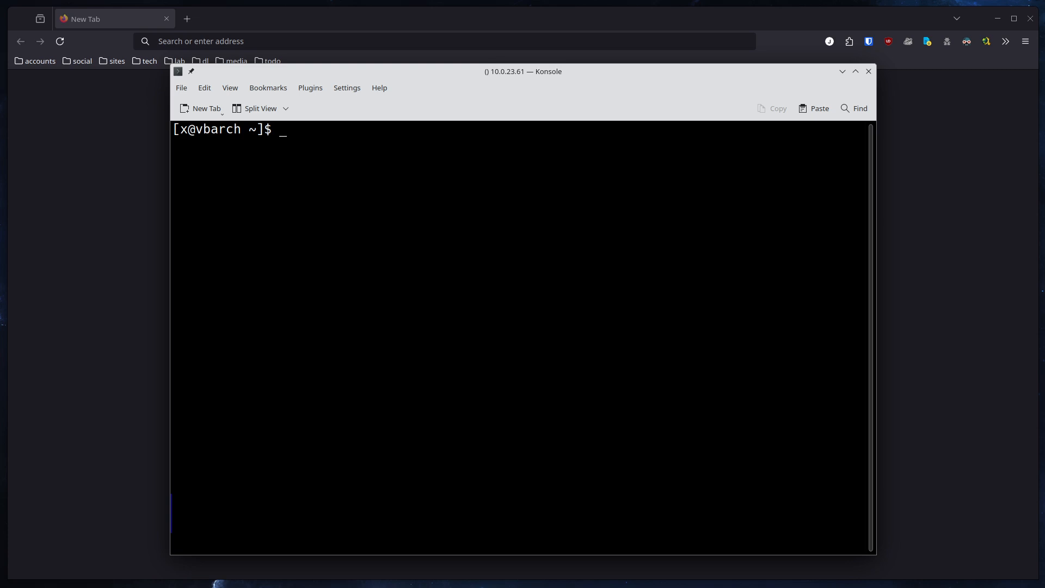
pyautogui.write('sudo p')
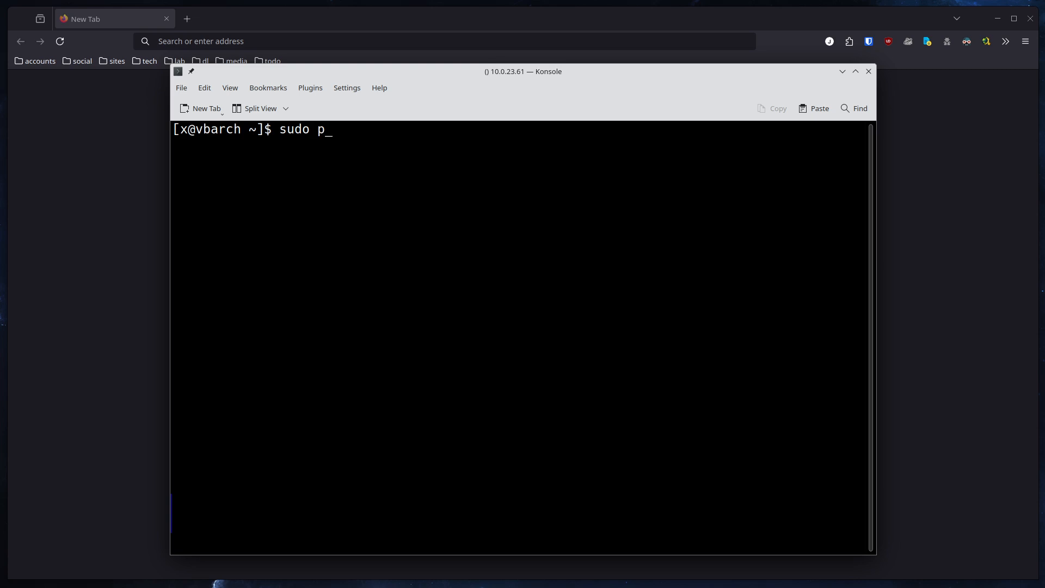
pyautogui.write('acman -S g')
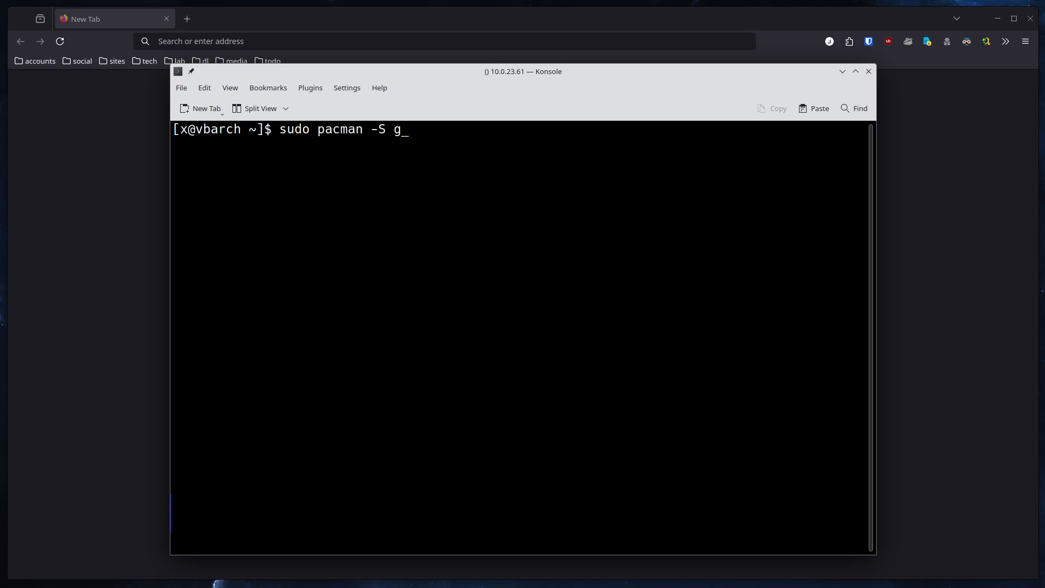
pyautogui.write('rafana')
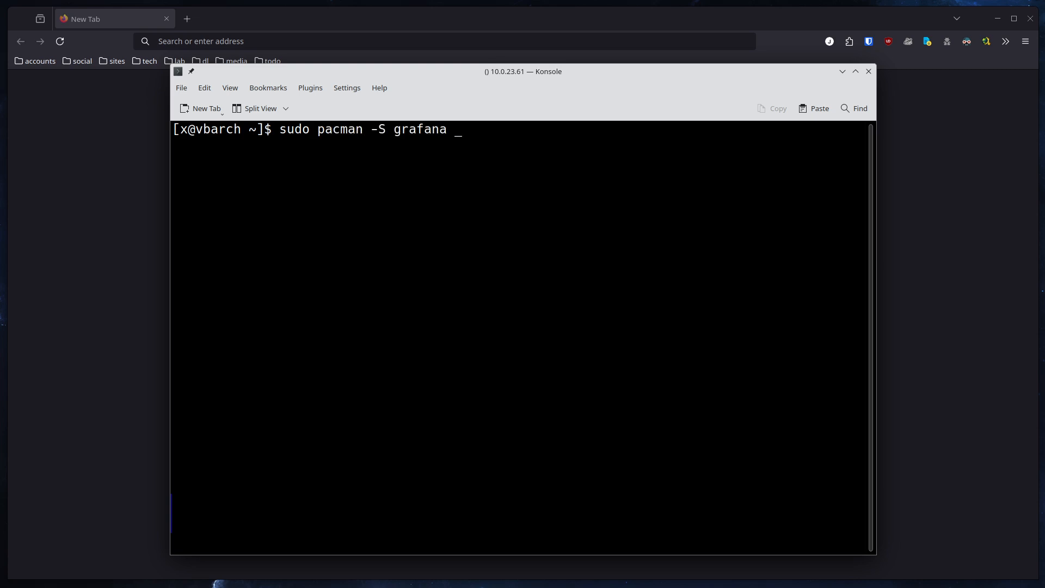
pyautogui.write('prometheus')
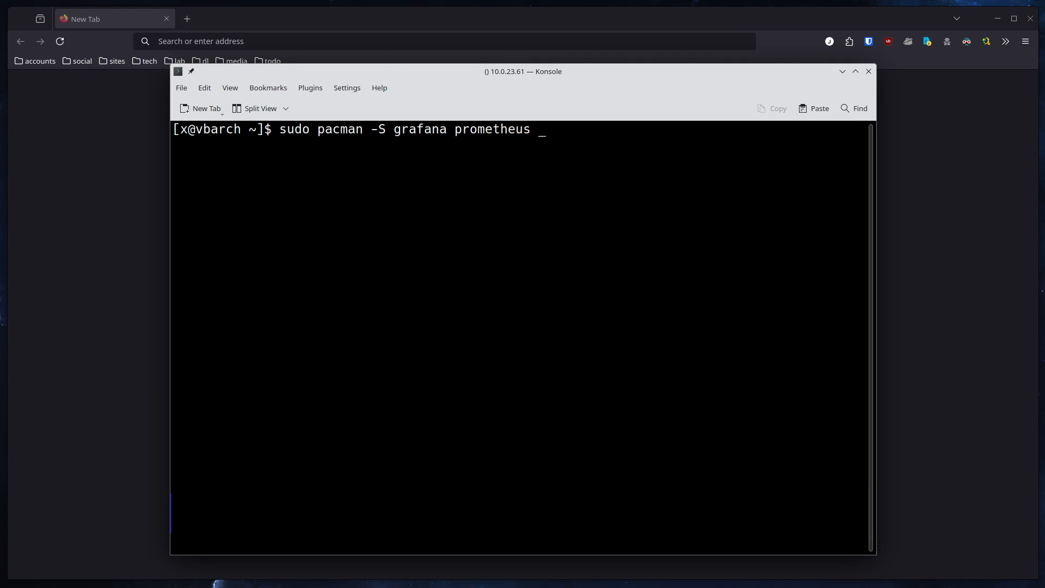
pyautogui.write('prometh')
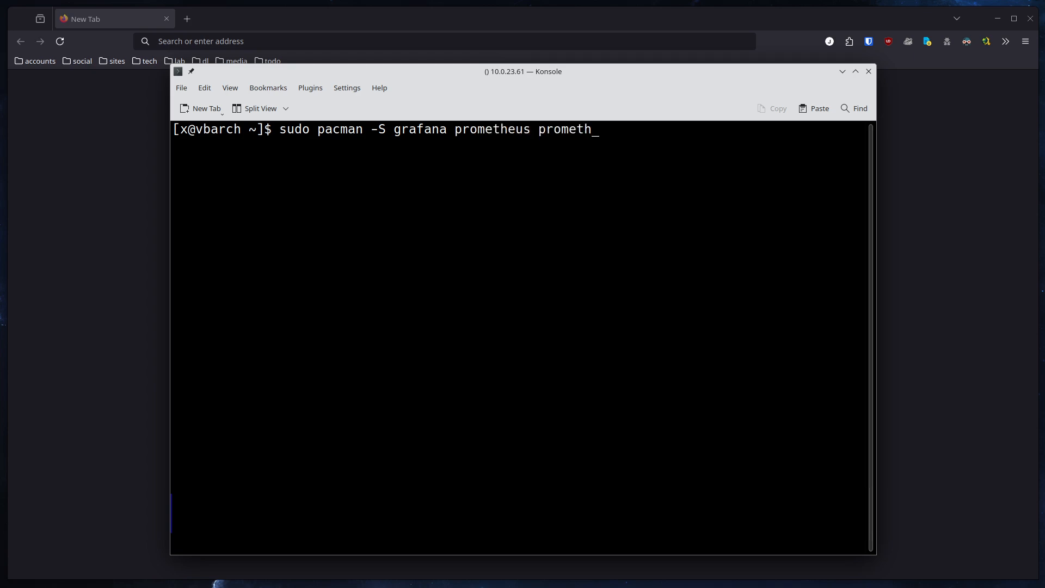
pyautogui.write('eus-nod')
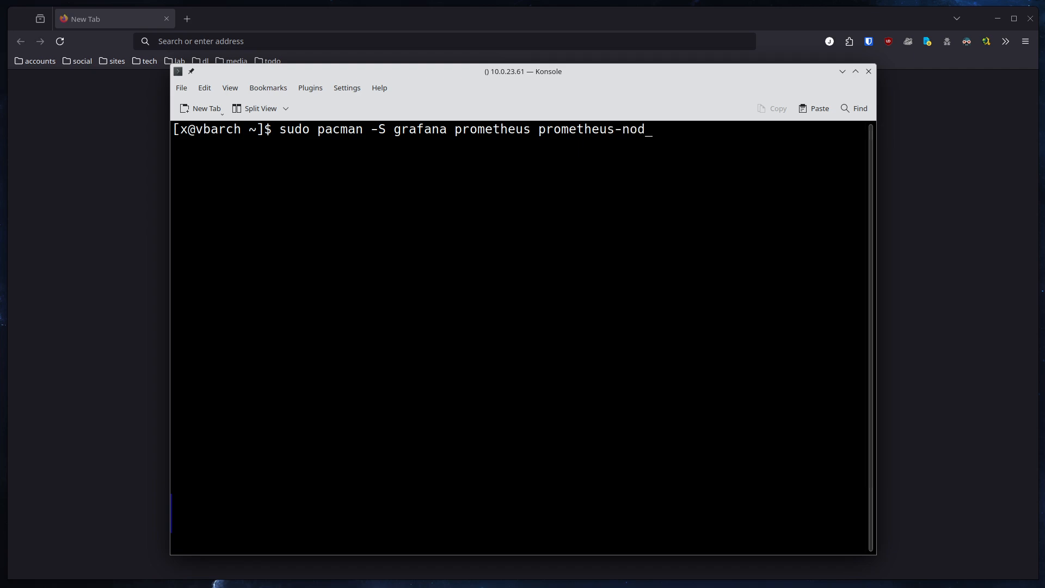
pyautogui.write('e-')
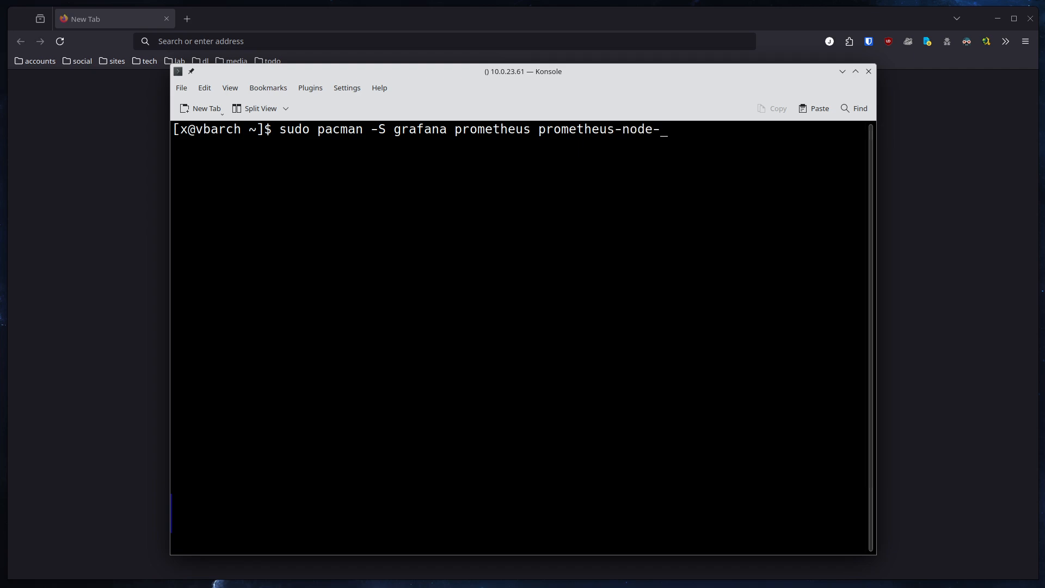
pyautogui.write('exporter')
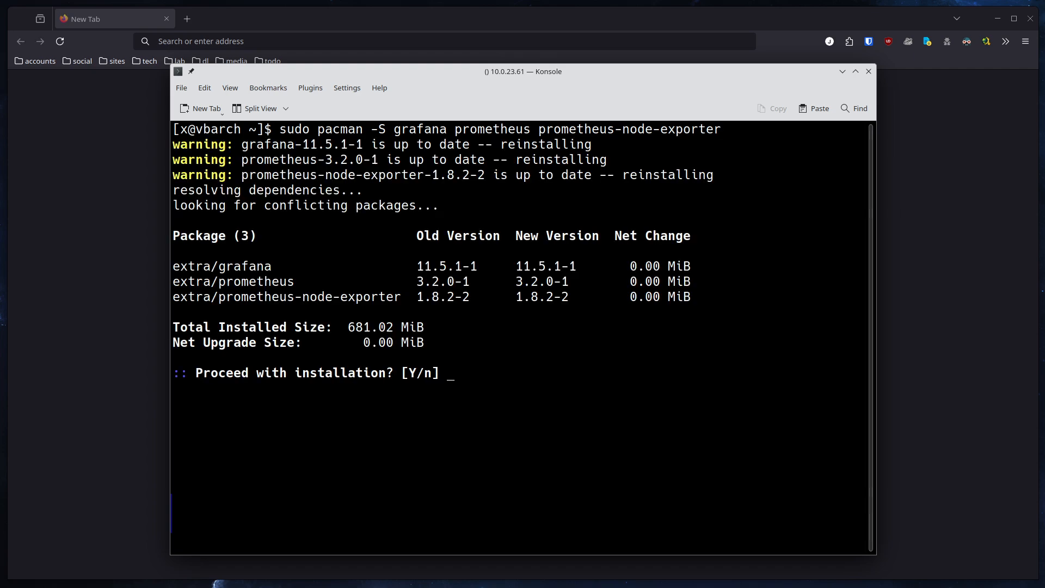
pyautogui.write('y')
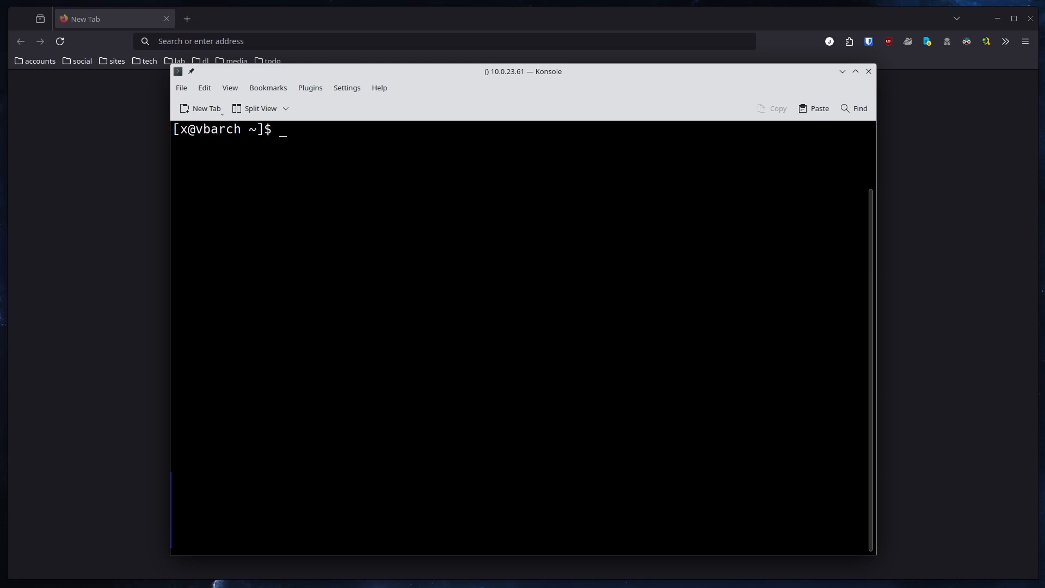
# Edit /etc/prometheus/prometheus.yml in vim to target localhost:9100, then save and quit with :wq.
pyautogui.write('sudo vim')
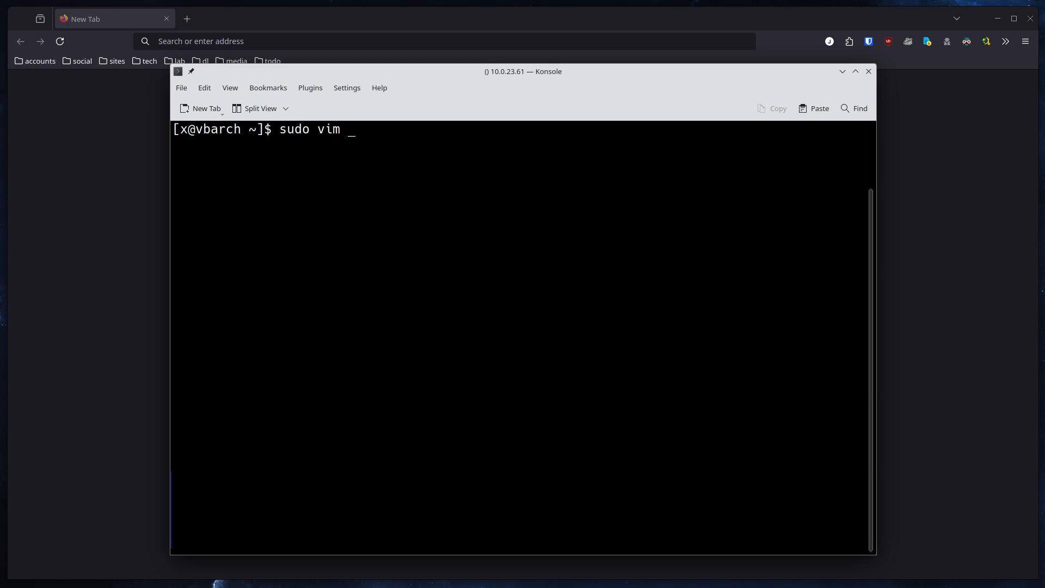
pyautogui.write('/etc/')
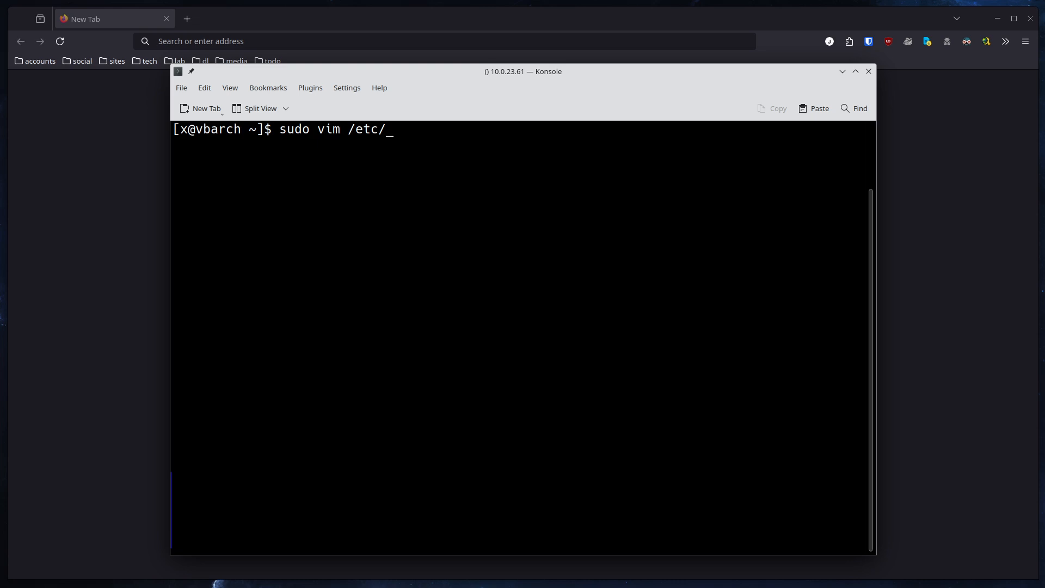
pyautogui.write('prom')
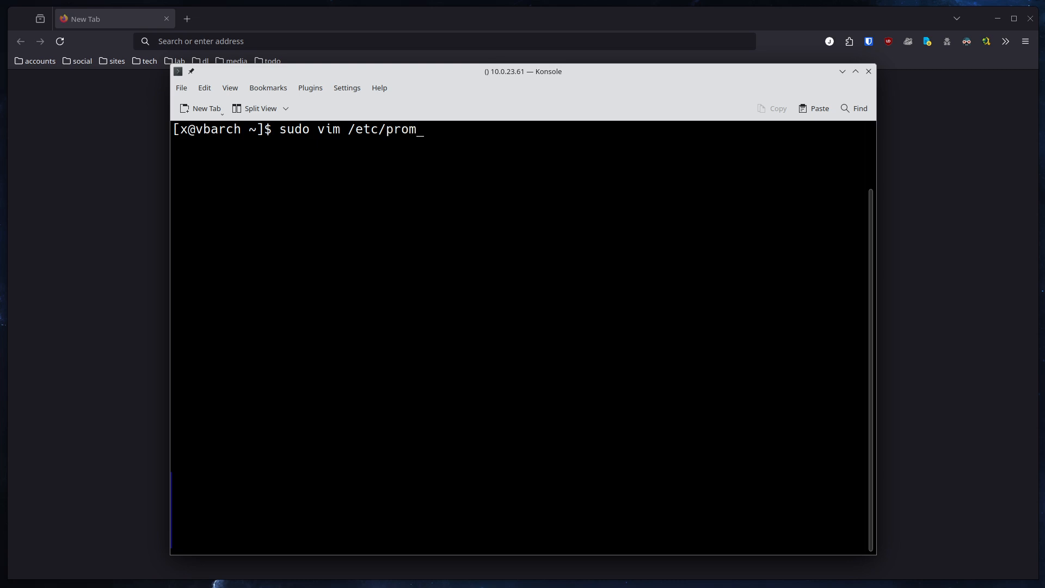
pyautogui.write('etheus/prometheus.yml')
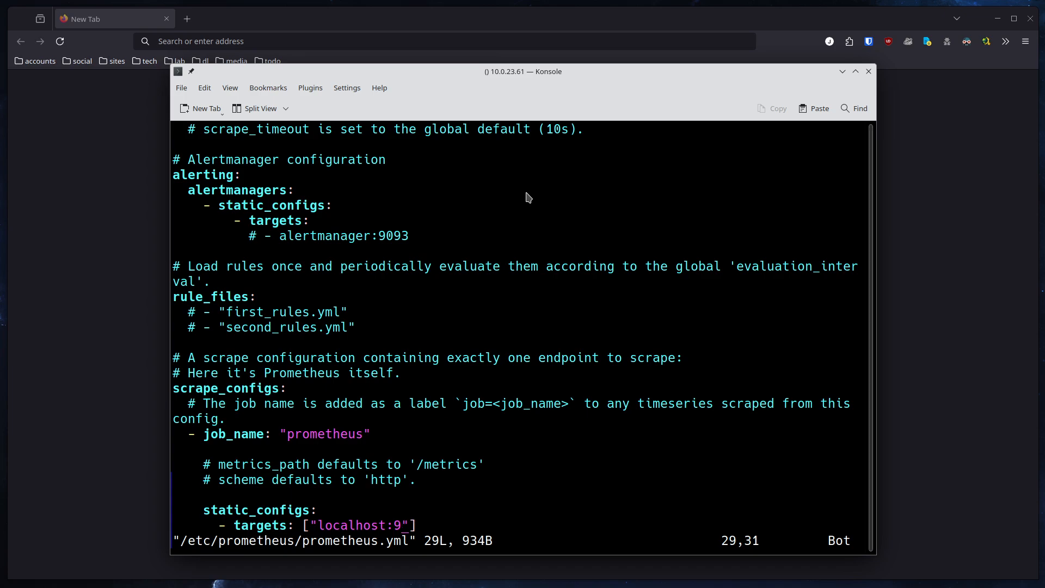
pyautogui.write('0')
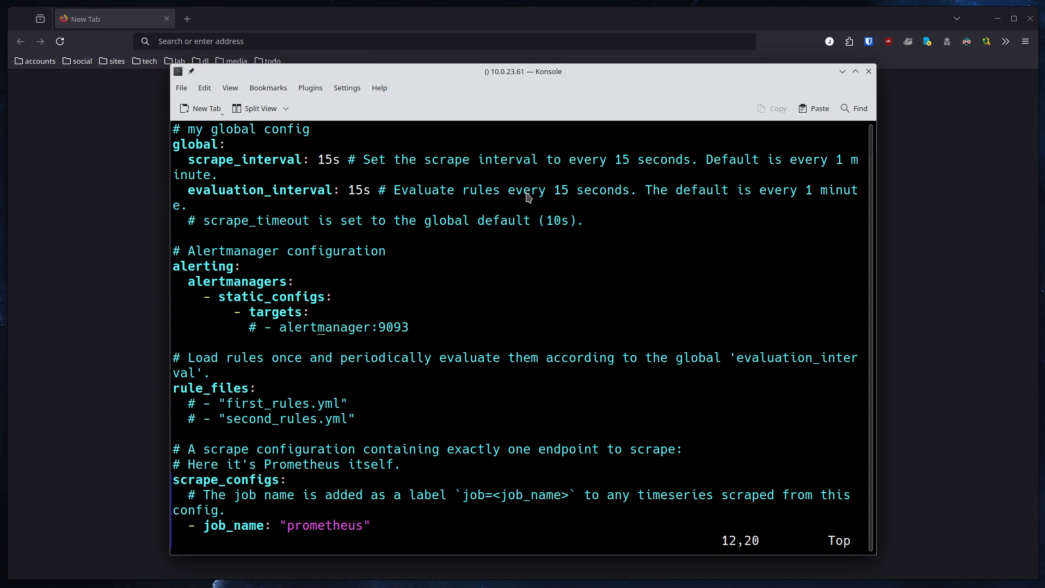
pyautogui.scroll(-3)
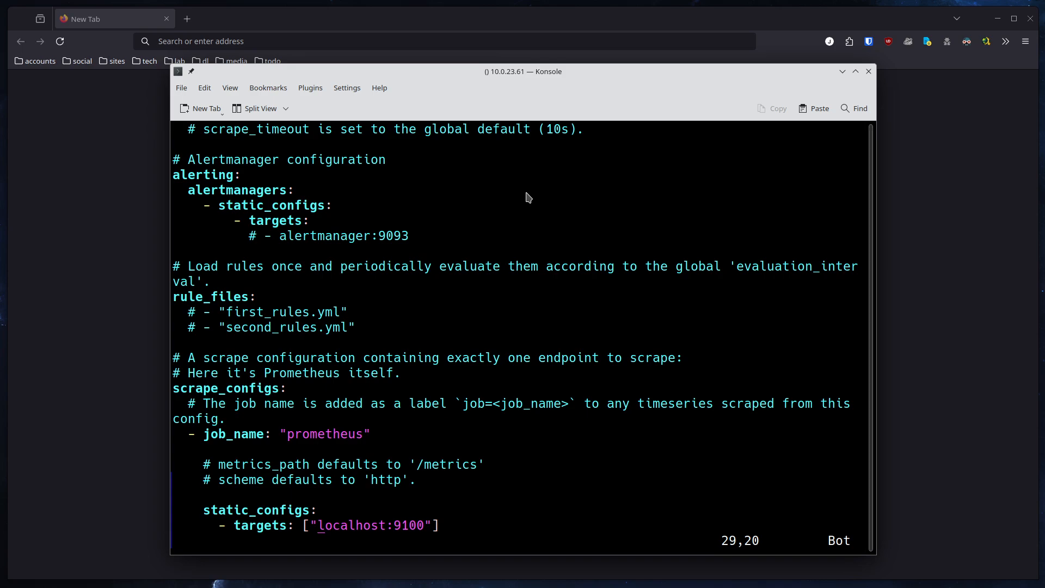
pyautogui.write(':wq')
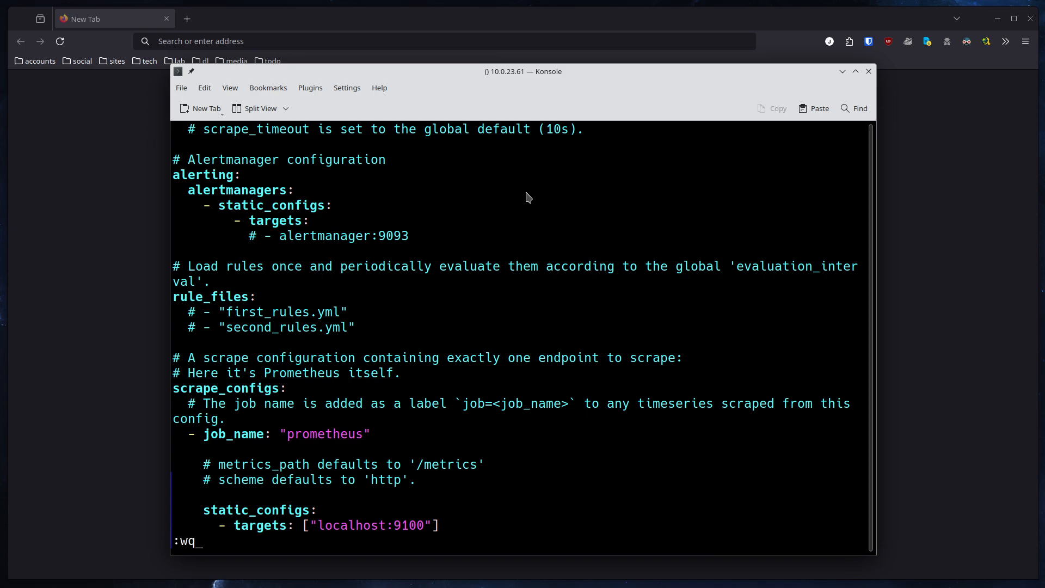
pyautogui.press('Return')
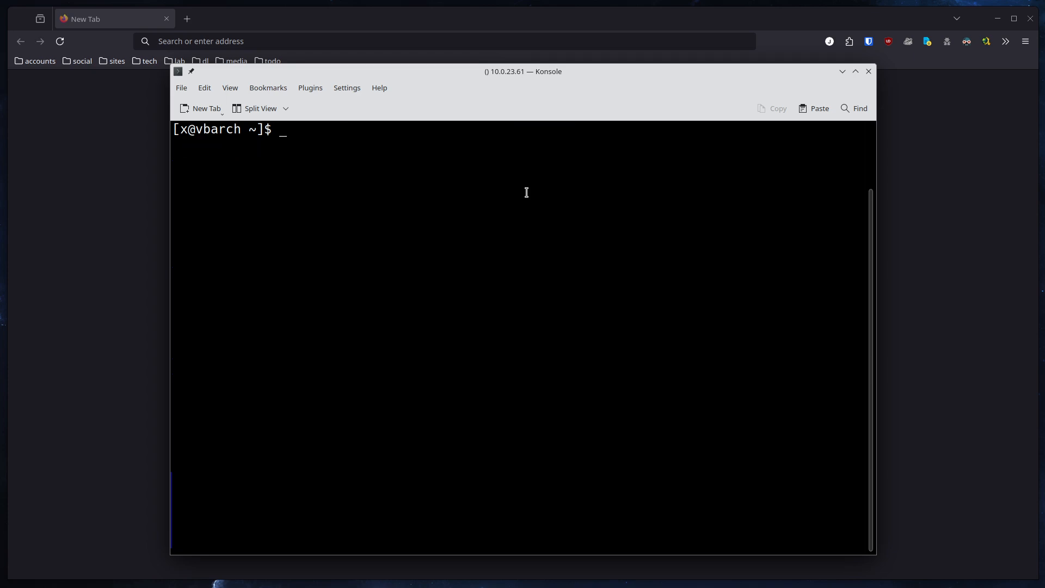
# Run sudo systemctl enable --now for grafana, prometheus and prometheus-node-exporter.
pyautogui.write('sudo s')
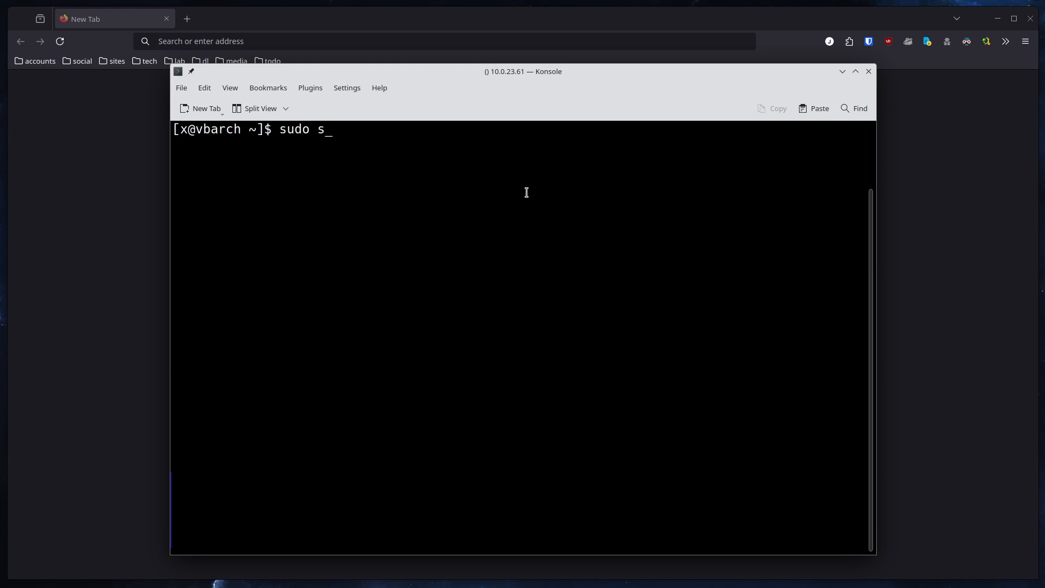
pyautogui.write('ystemctl')
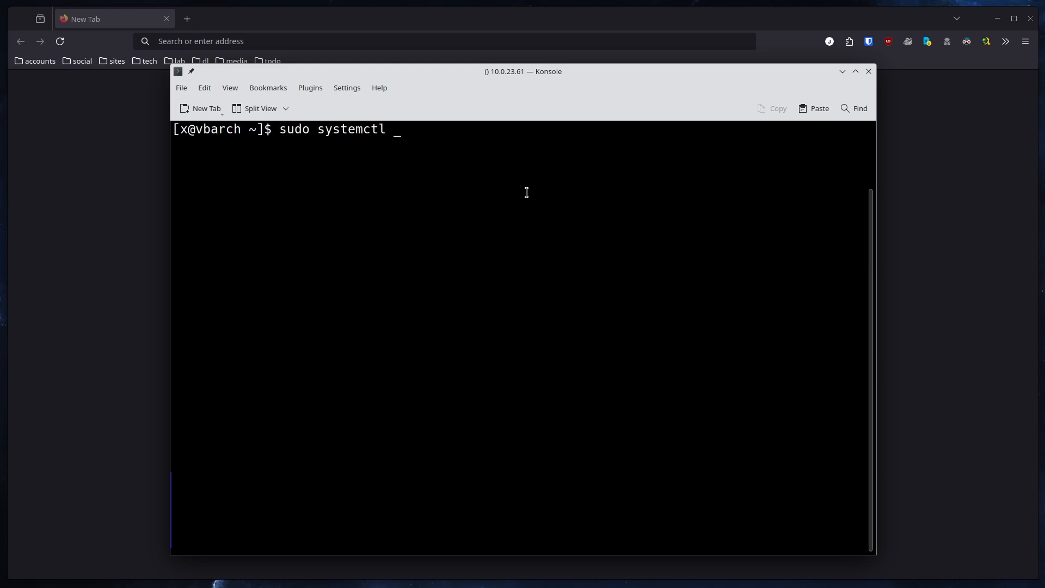
pyautogui.write('enable')
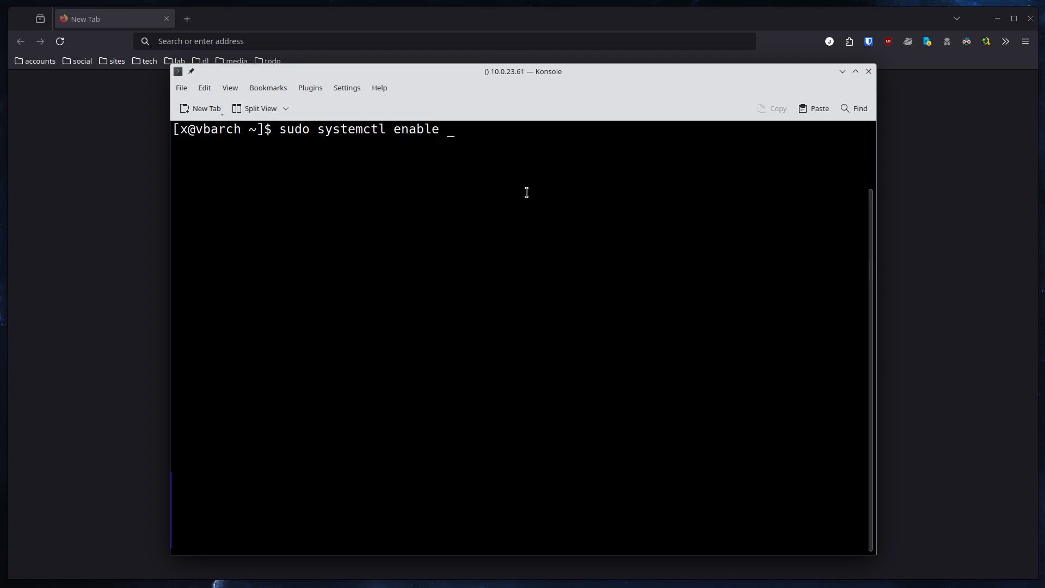
pyautogui.write('--now')
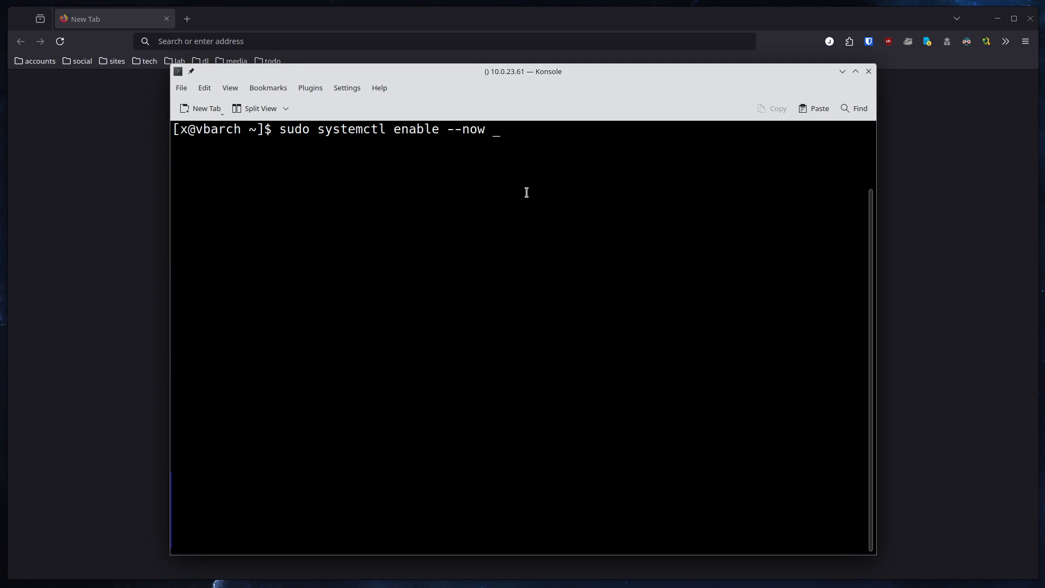
pyautogui.write('gr')
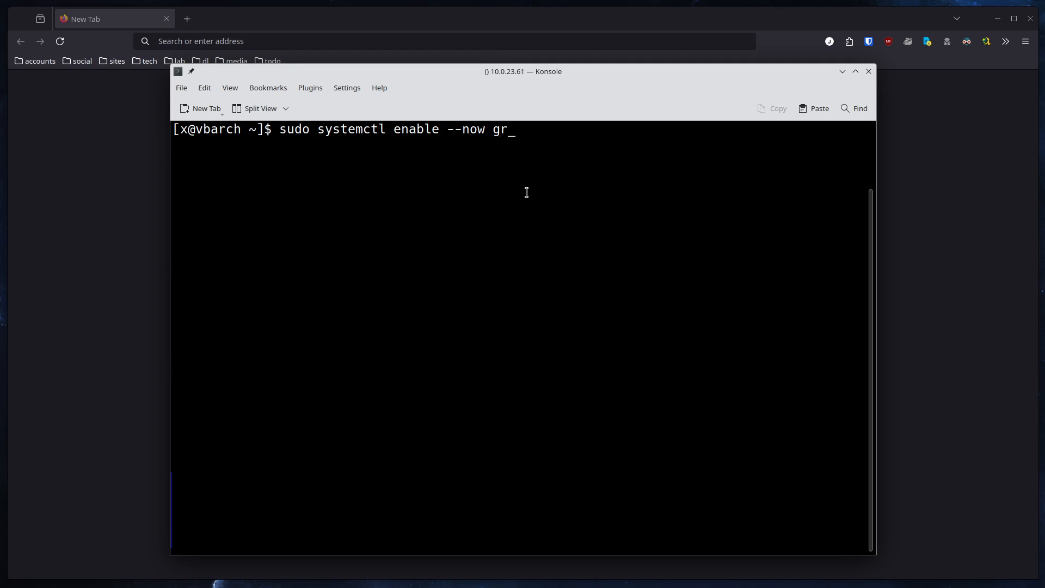
pyautogui.write('afa')
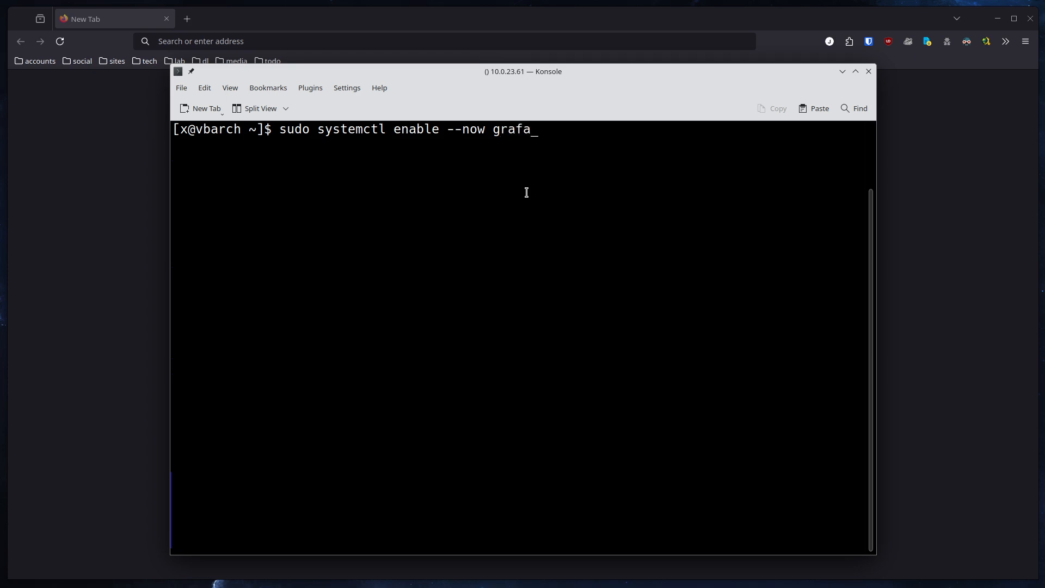
pyautogui.write('na promeht')
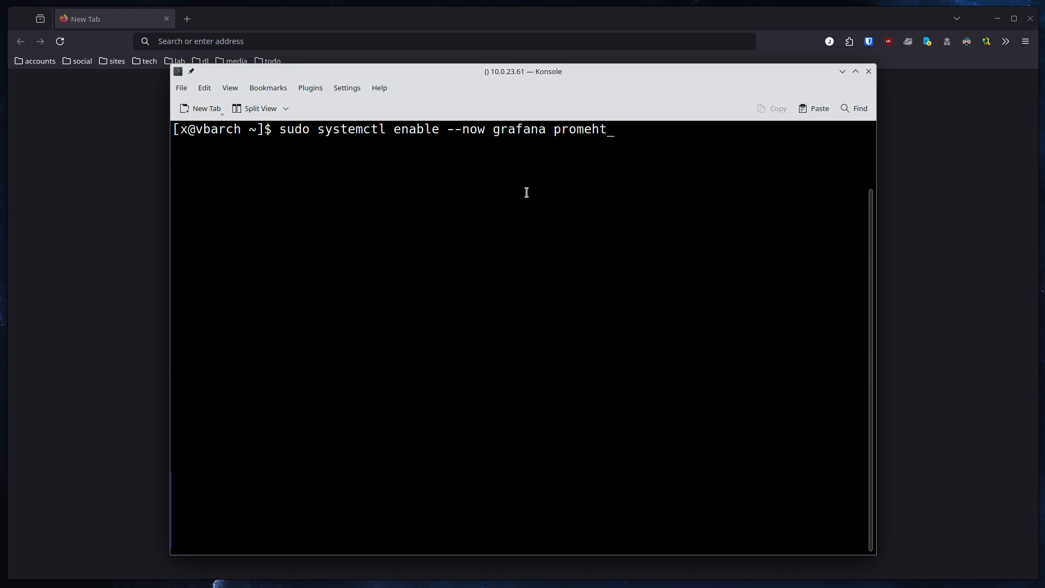
pyautogui.write('eui')
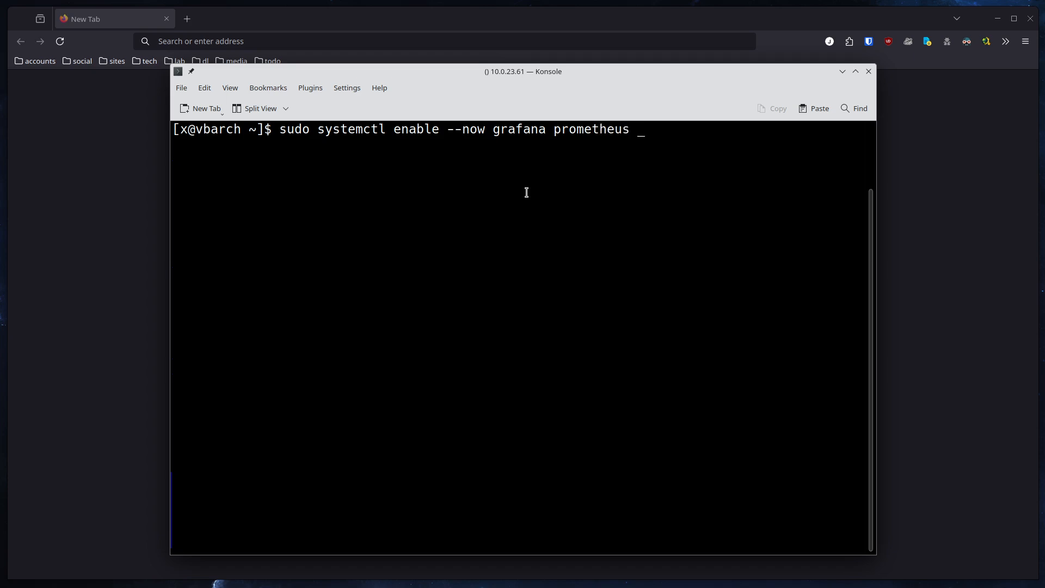
pyautogui.write('prometheus-node-')
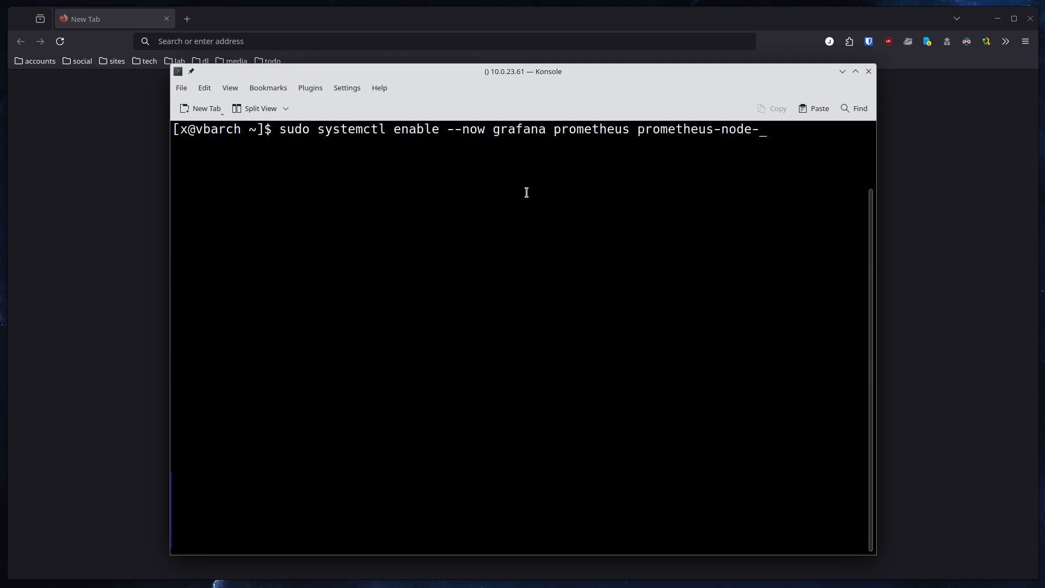
pyautogui.write('exporter')
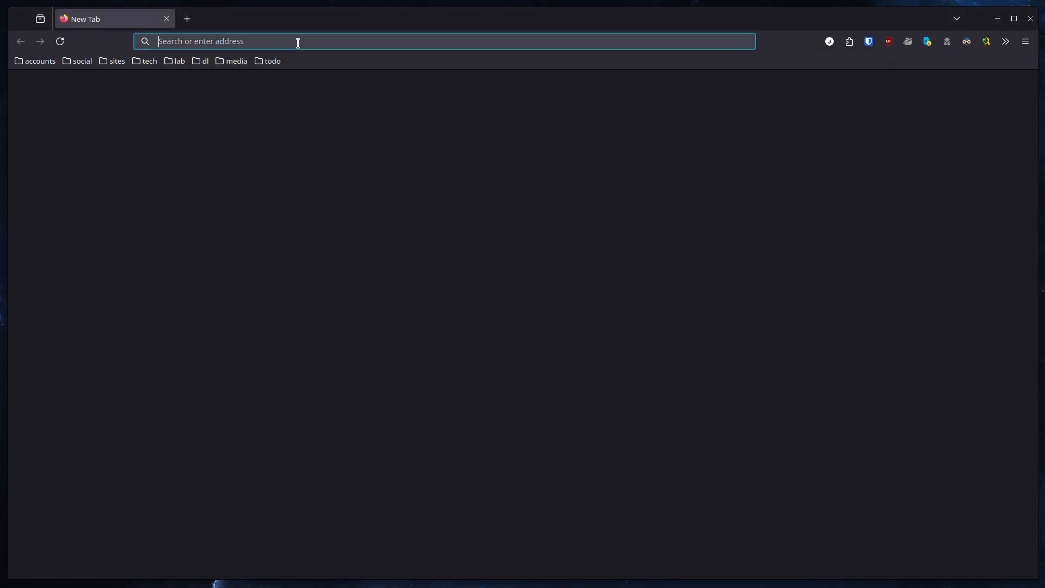
# Enter the server's address with port 3000 in Firefox to load Grafana's login page.
pyautogui.write('10.0.5.50:81/')
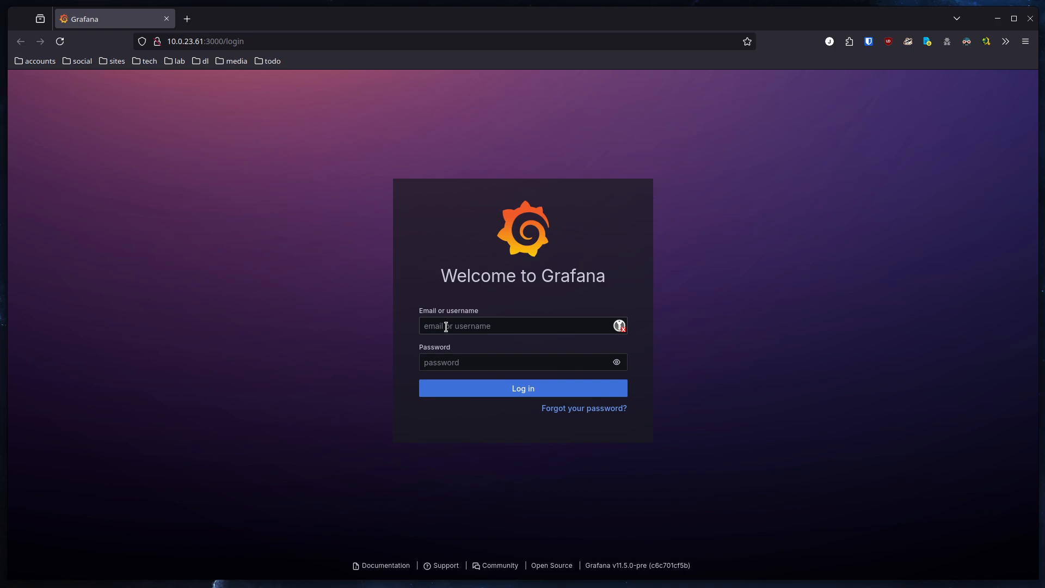
# Enter admin as the username on the Grafana login form.
pyautogui.click(520, 326)
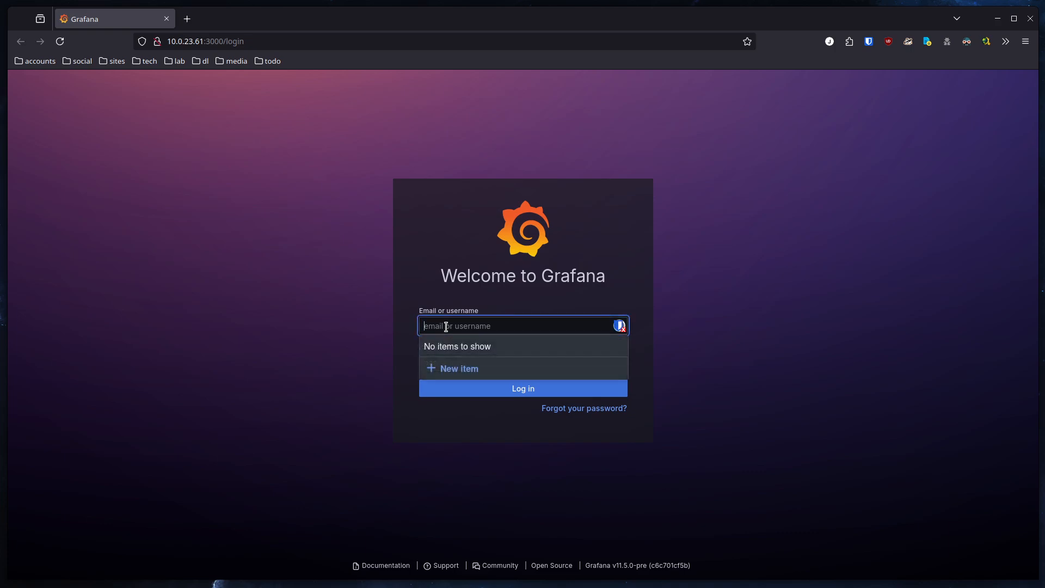
pyautogui.write('admin')
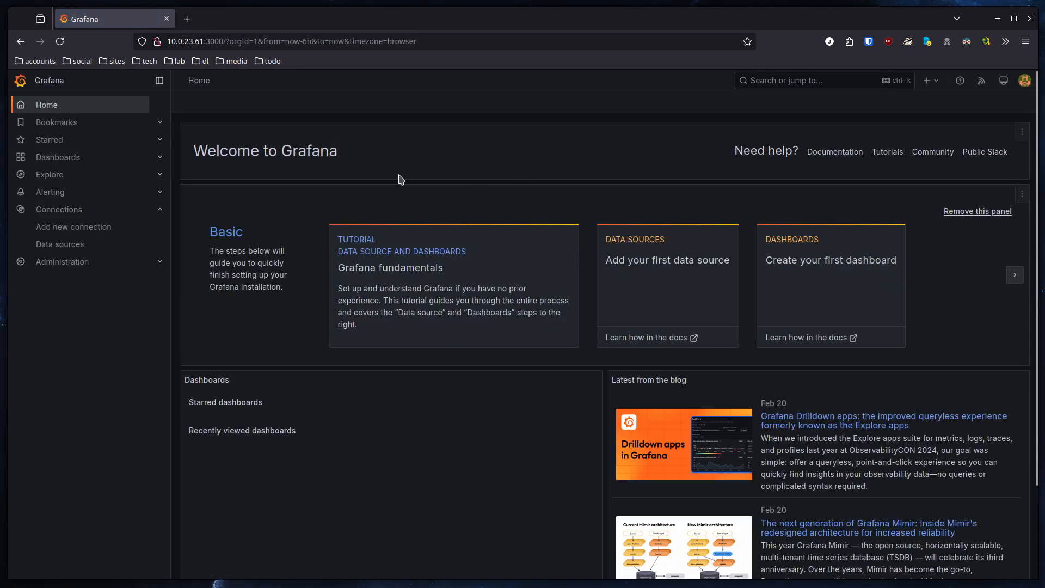
pyautogui.moveTo(279, 188)
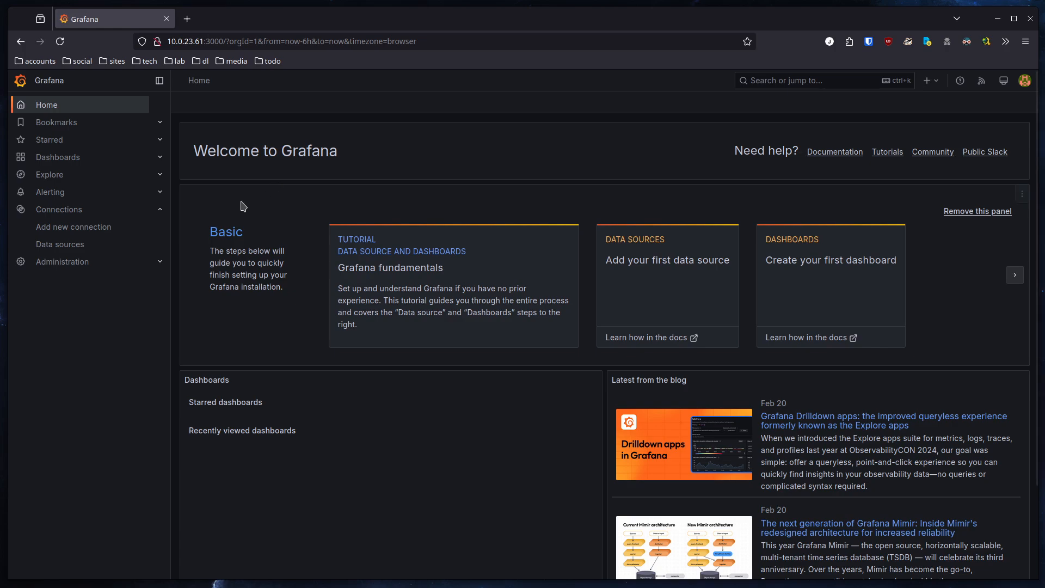
pyautogui.moveTo(60, 243)
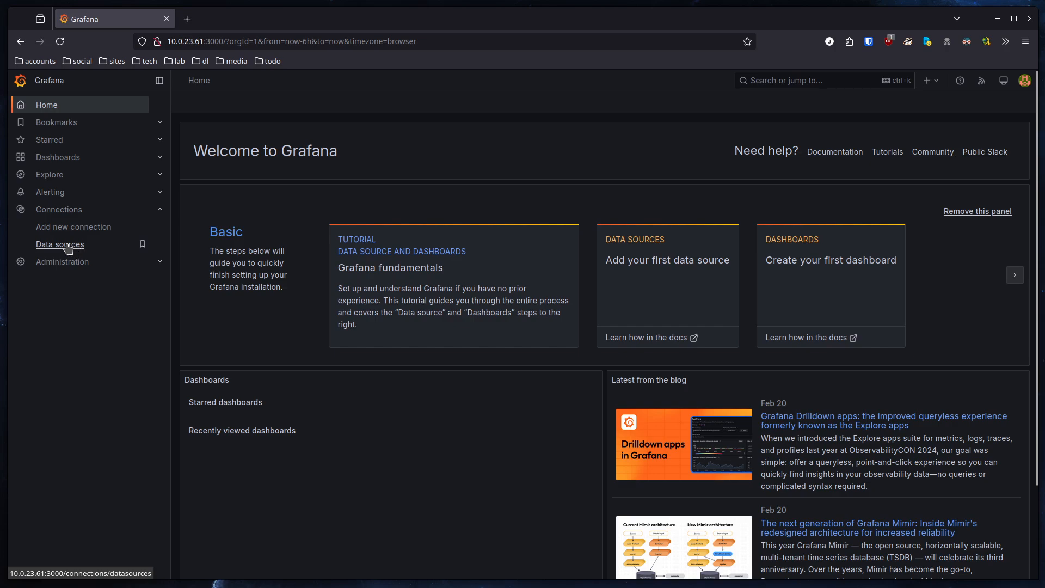
# Open Connections > Data sources from the left sidebar.
pyautogui.click(60, 244)
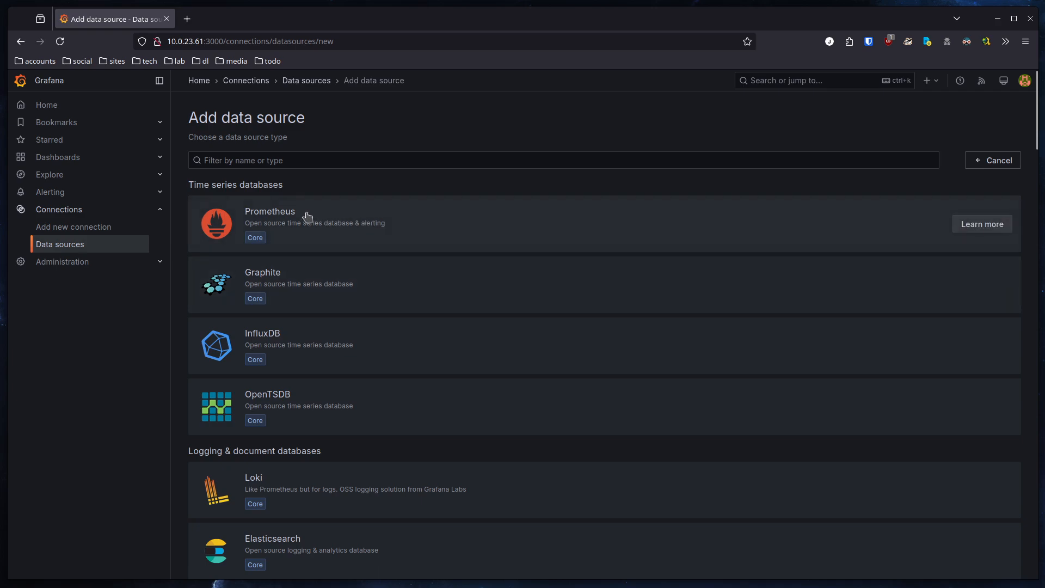
pyautogui.click(270, 211)
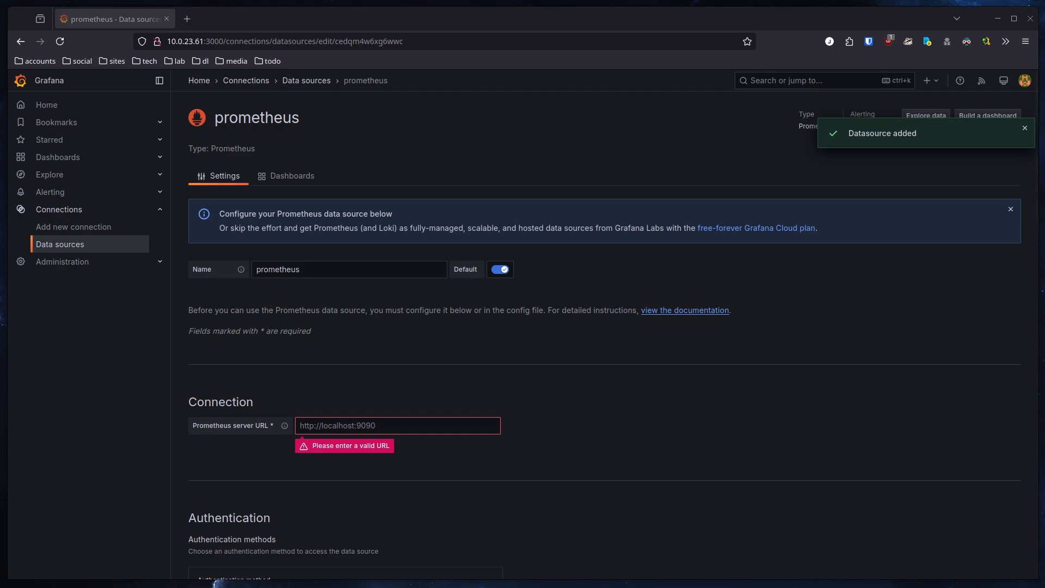
pyautogui.click(348, 270)
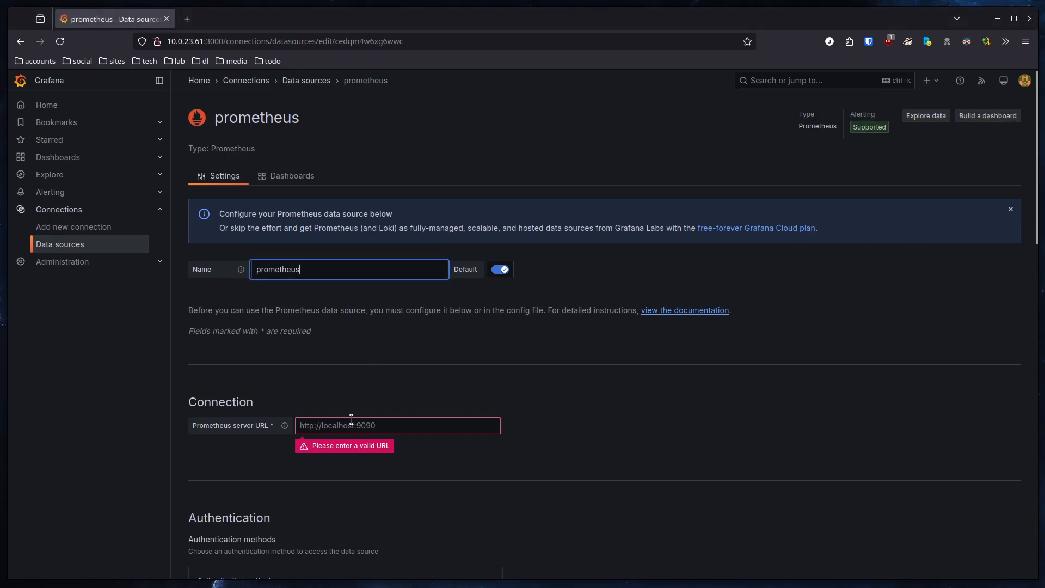
pyautogui.click(398, 425)
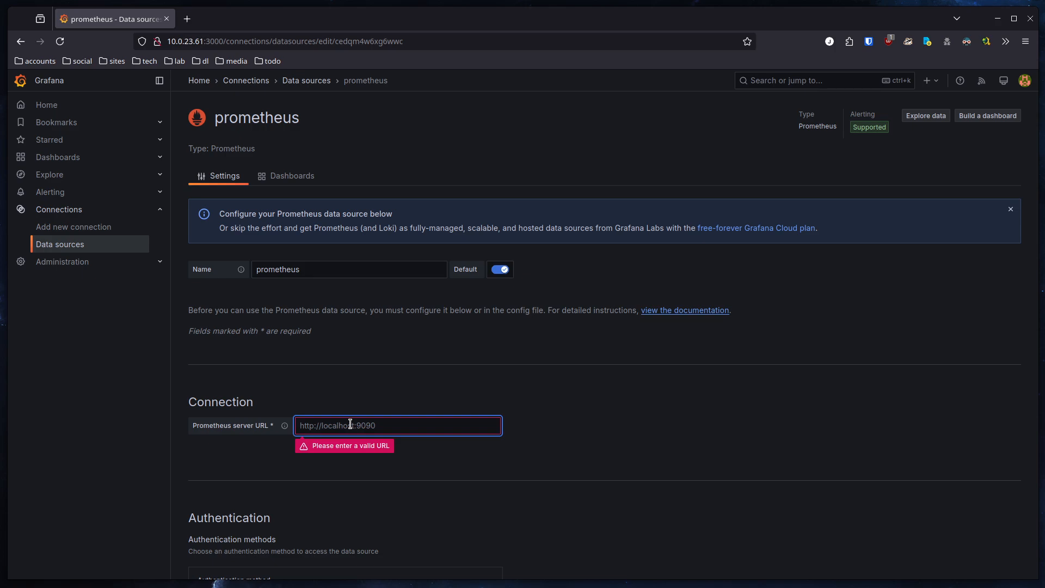
pyautogui.write('http://')
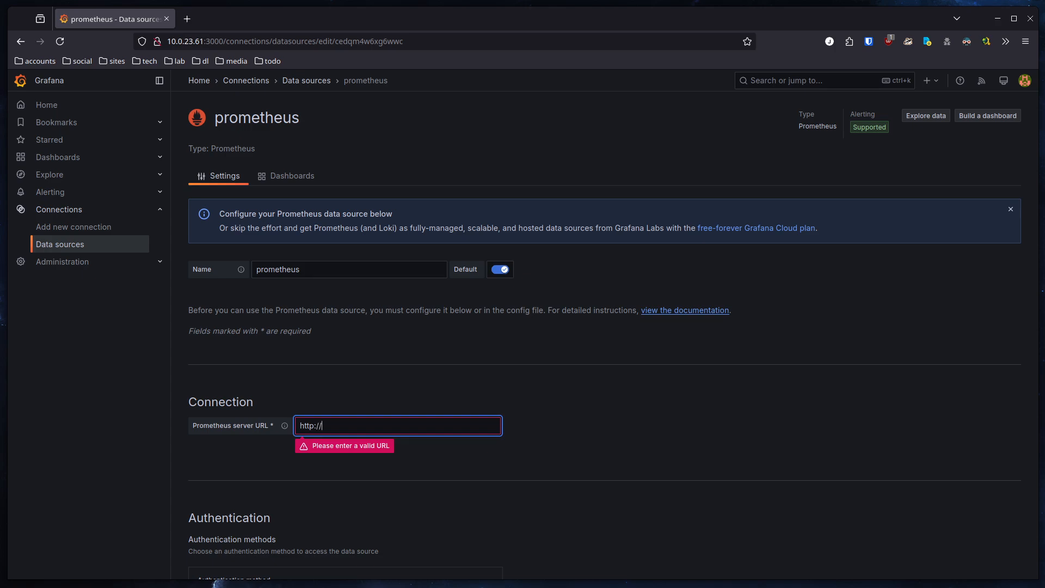
pyautogui.write('localh')
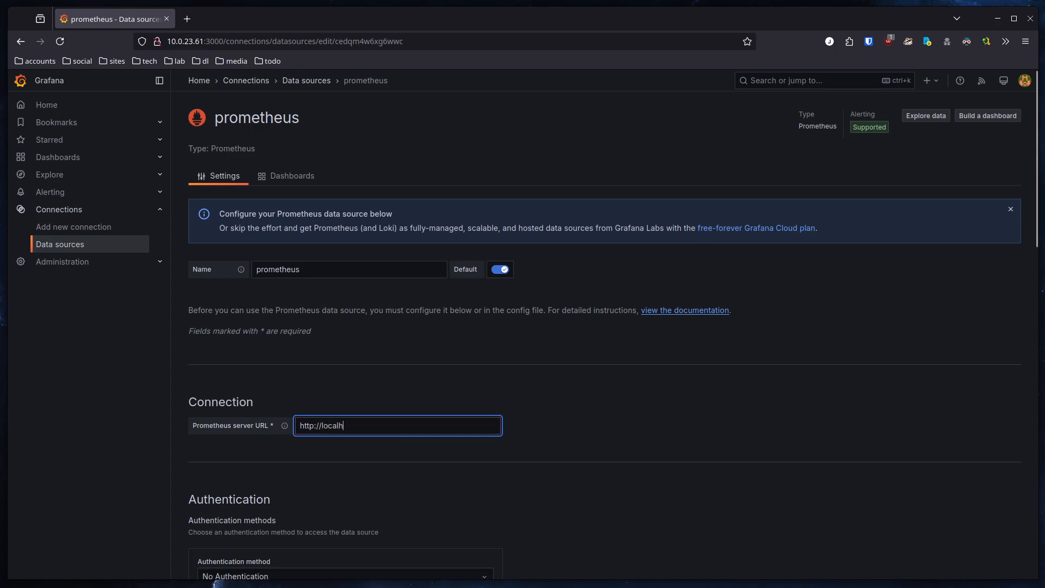
pyautogui.write('ost:9')
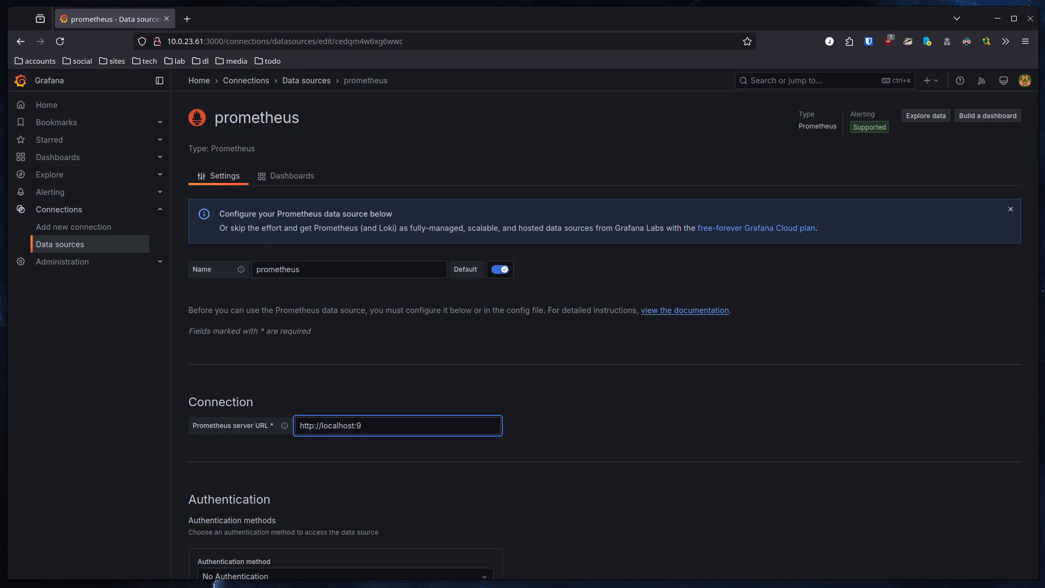
pyautogui.write('090')
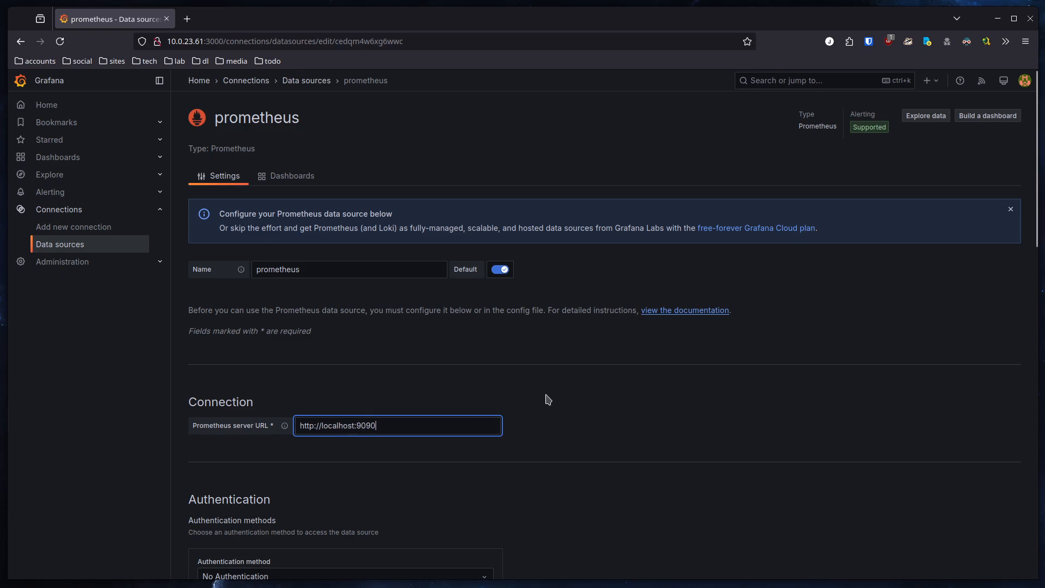
pyautogui.tripleClick(349, 268)
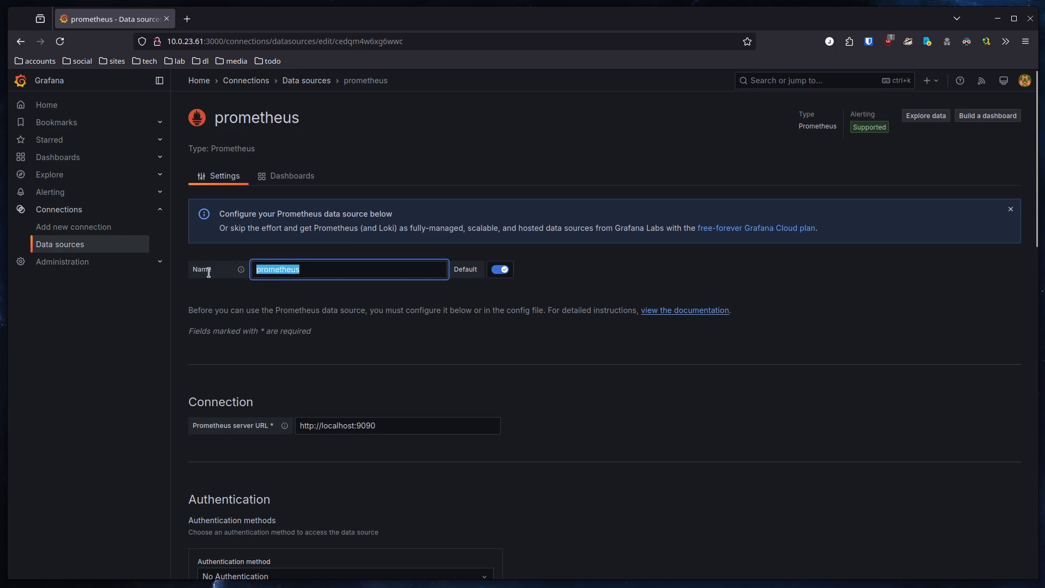
pyautogui.click(514, 357)
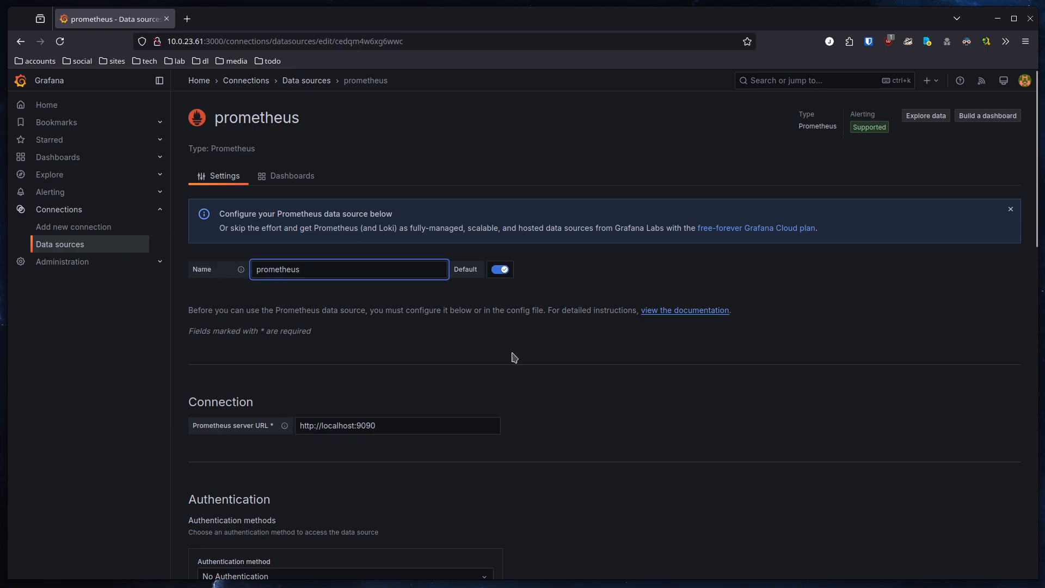
# Run Save & test on the prometheus data source and confirm the success banner.
pyautogui.scroll(-3)
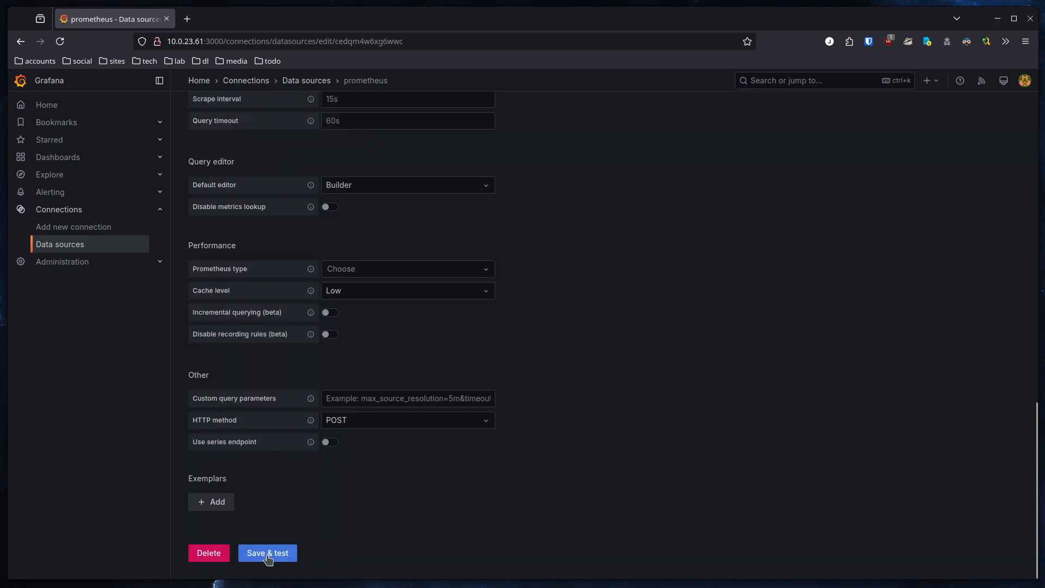
pyautogui.click(267, 553)
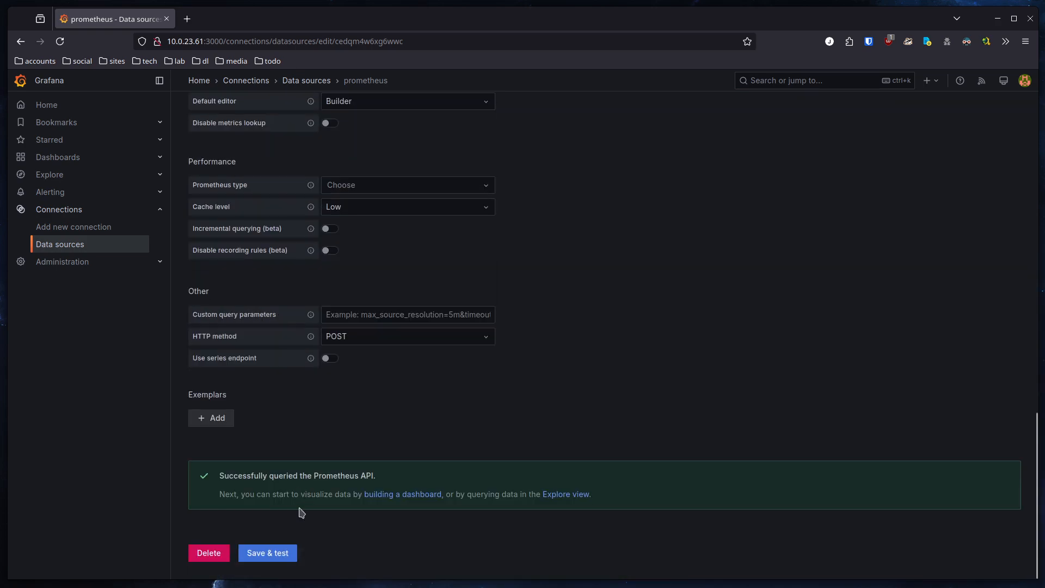
pyautogui.moveTo(222, 475); pyautogui.dragTo(374, 475)
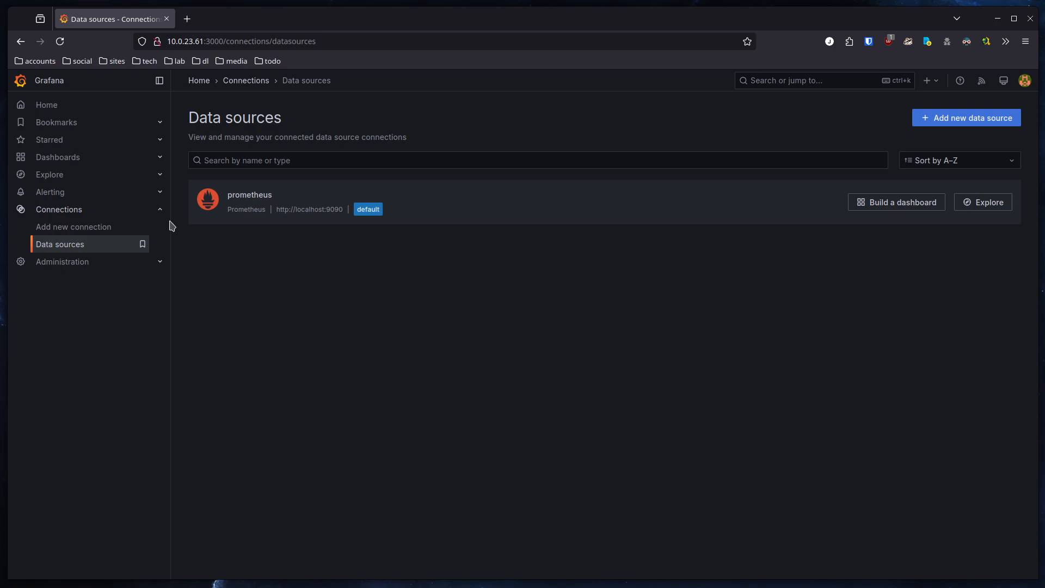
# Open the Dashboards page from the left navigation menu.
pyautogui.click(57, 157)
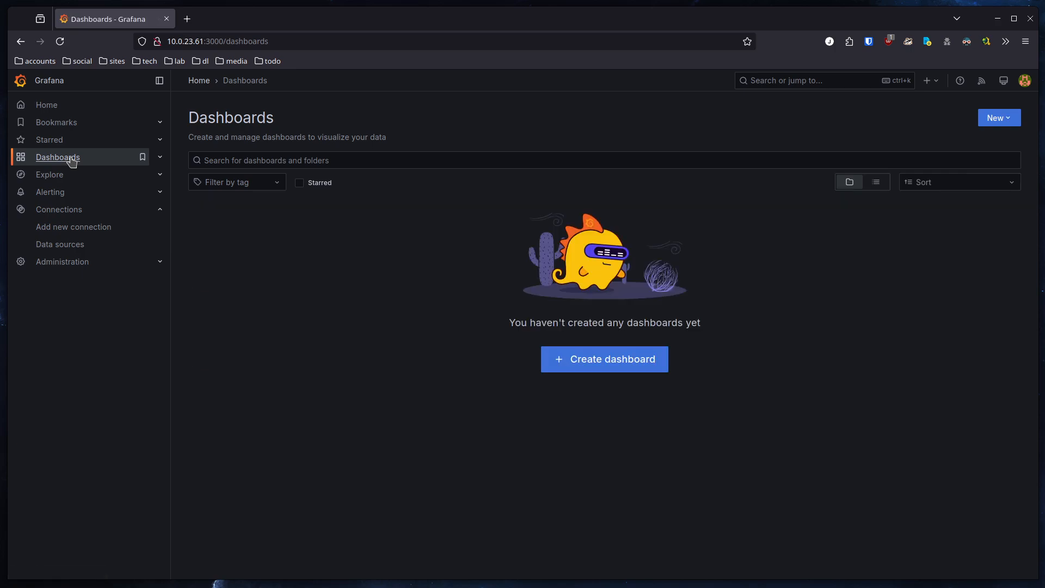
pyautogui.moveTo(214, 182)
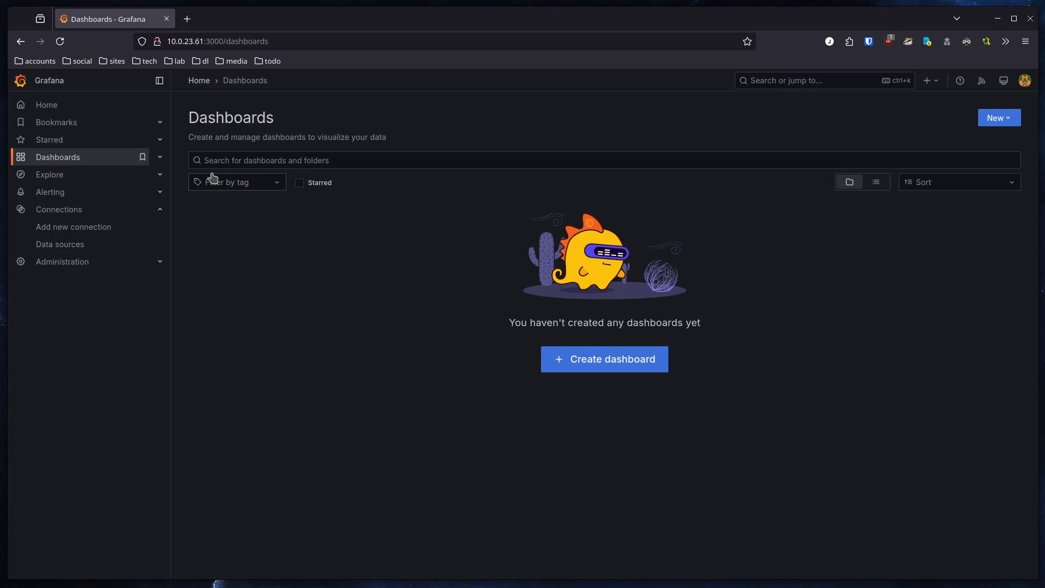
pyautogui.moveTo(307, 218)
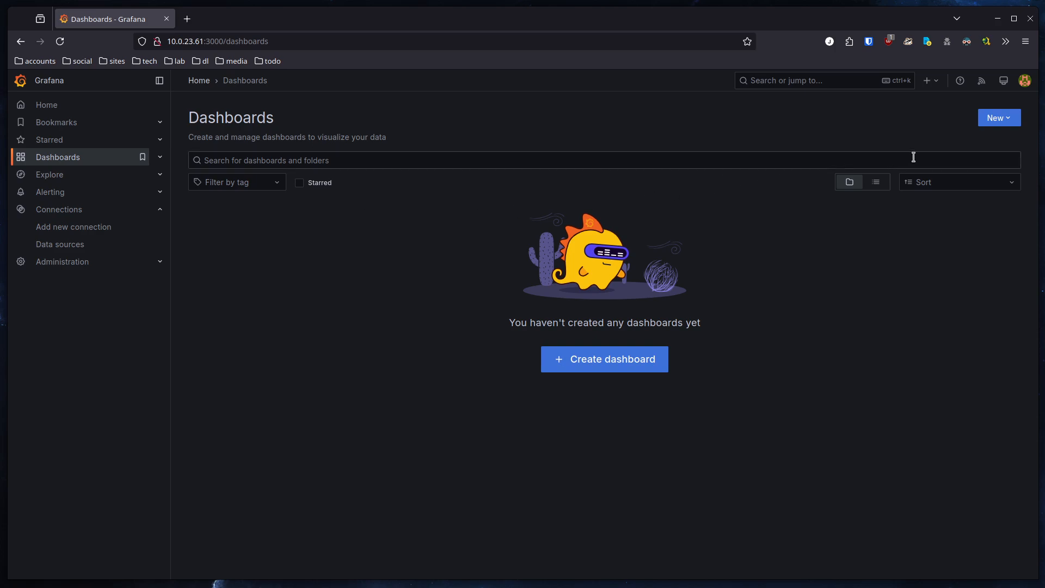
# Import Grafana.com dashboard 1860 as 'Dashboard' using the prometheus data source.
pyautogui.click(998, 117)
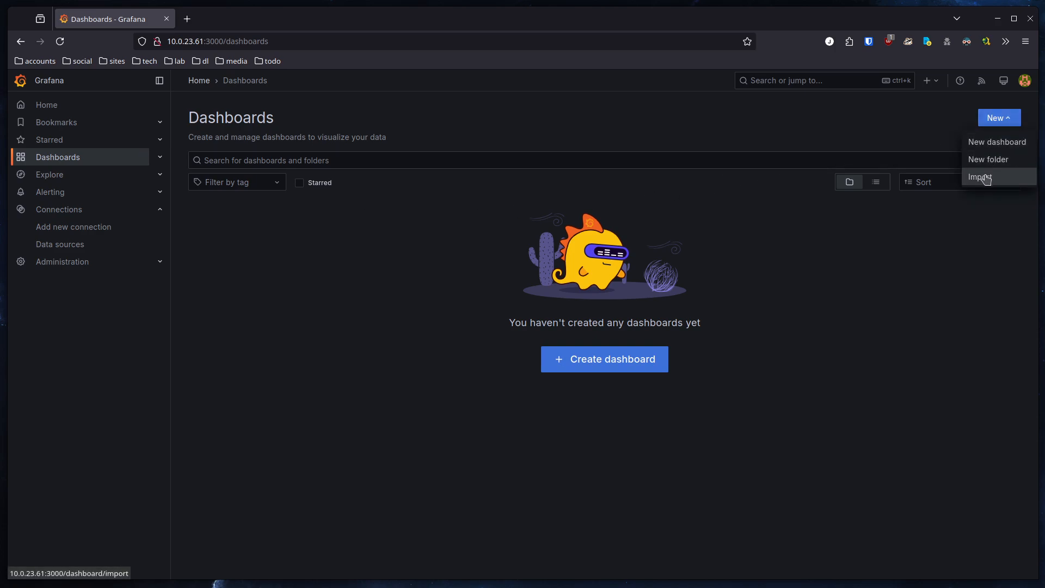
pyautogui.click(979, 177)
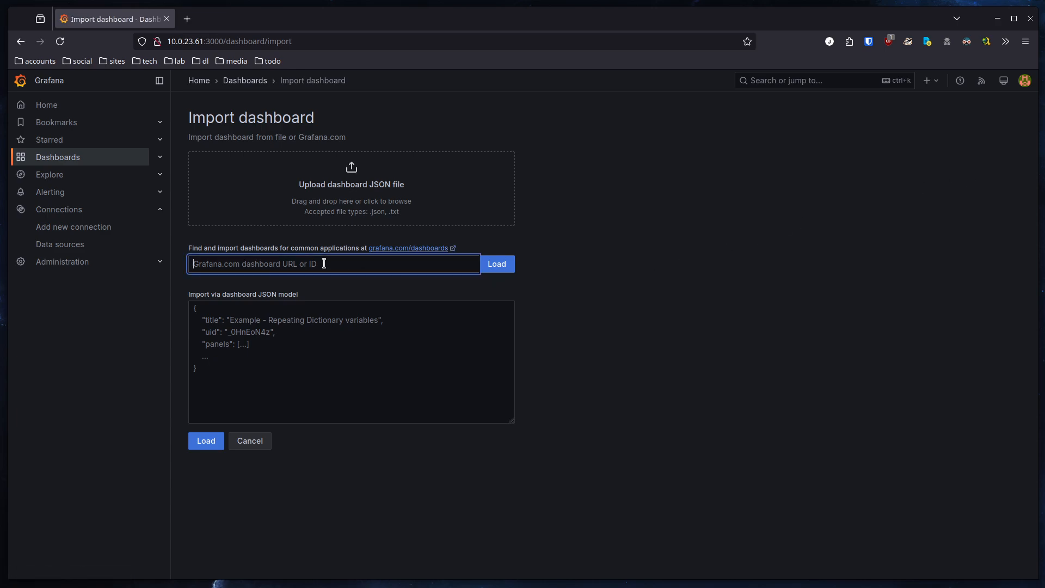
pyautogui.write('1860')
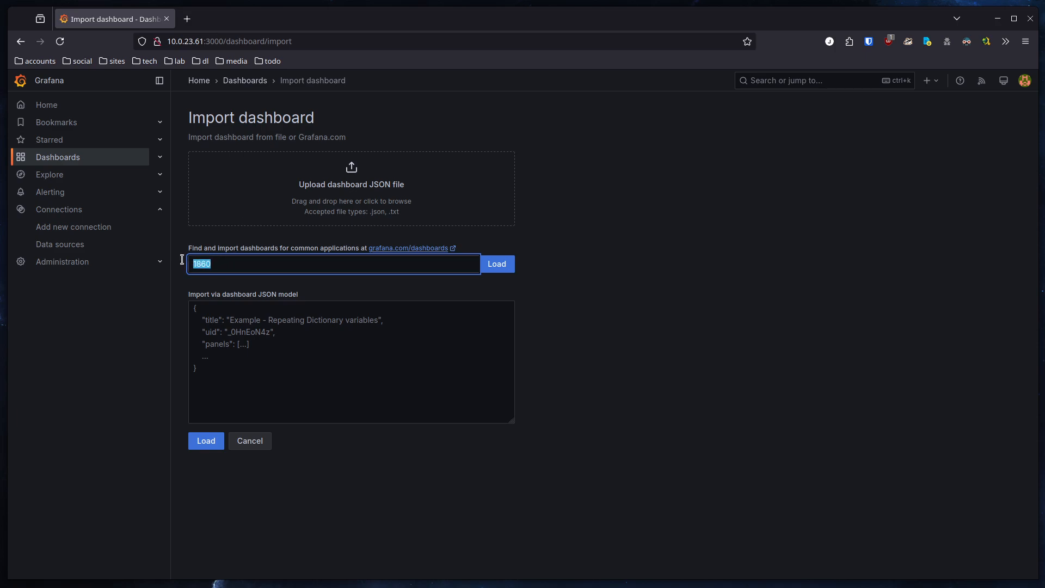
pyautogui.click(496, 264)
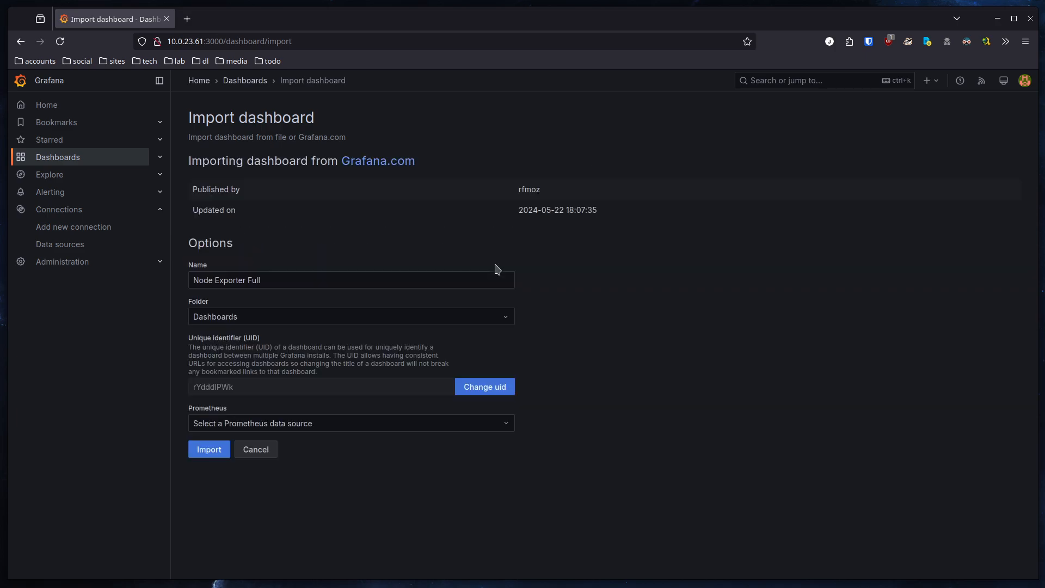
pyautogui.moveTo(288, 339)
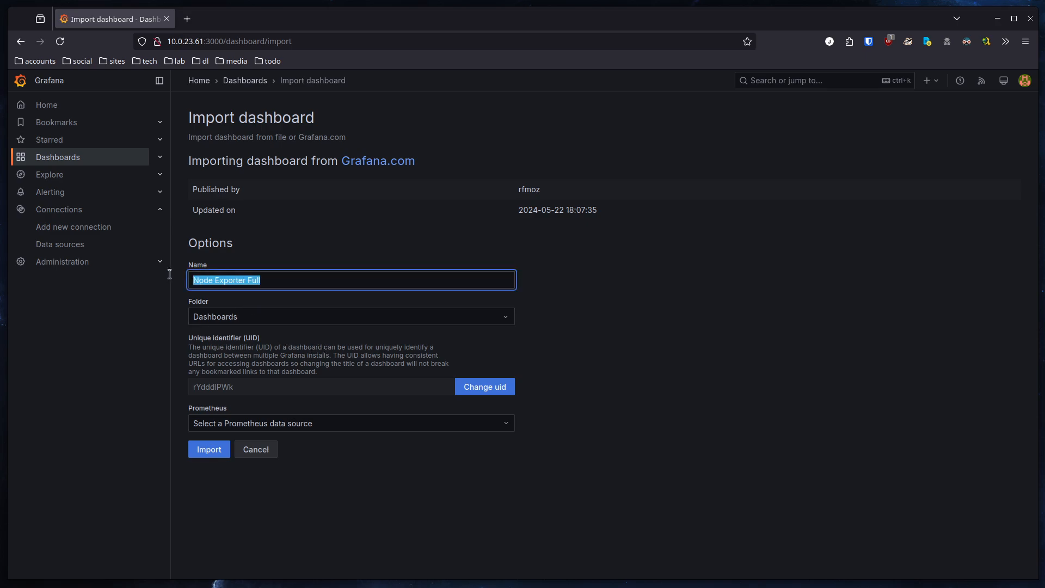
pyautogui.write('Dashboard')
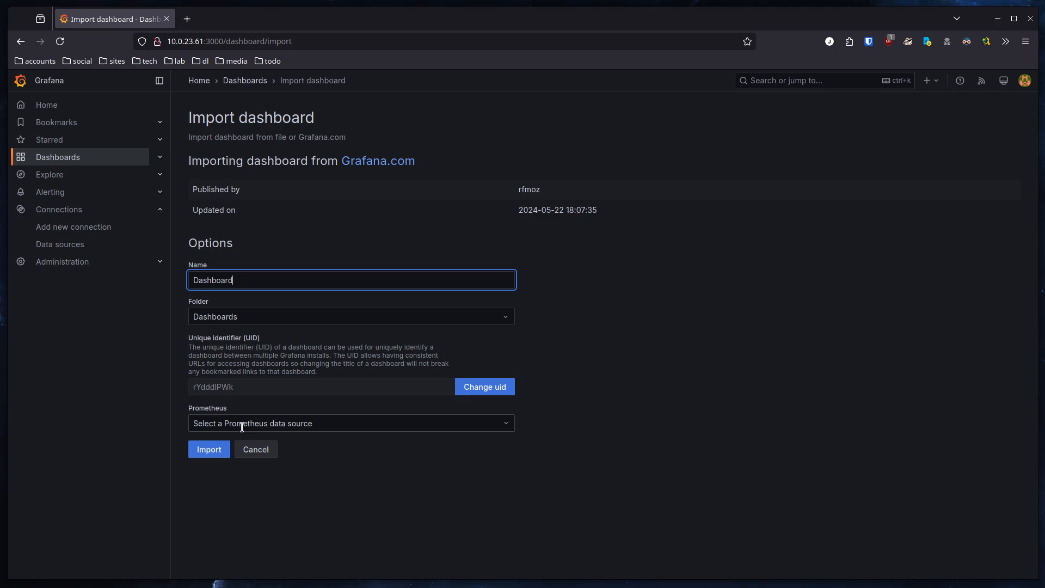
pyautogui.click(350, 423)
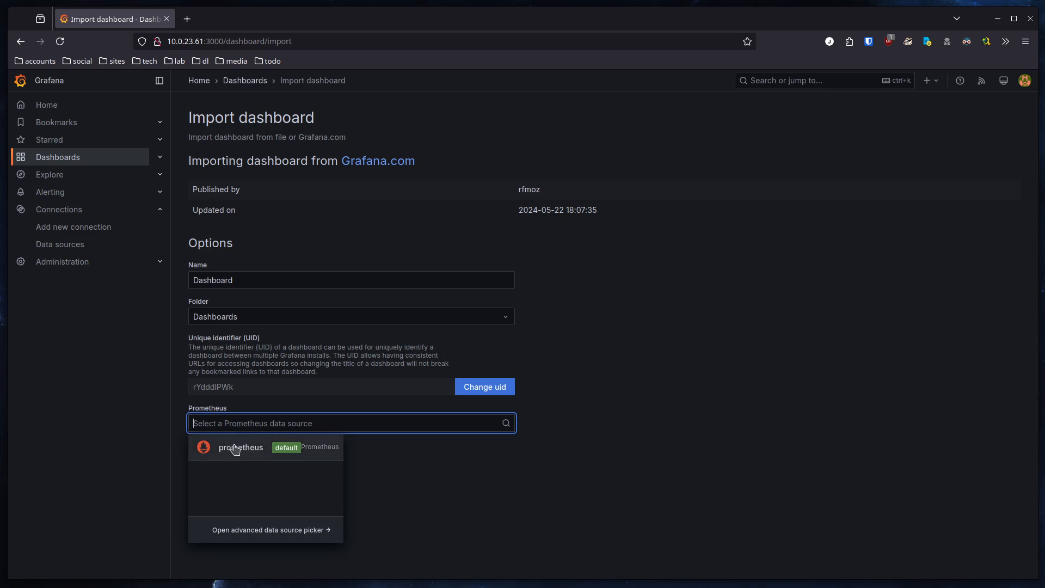
pyautogui.click(240, 447)
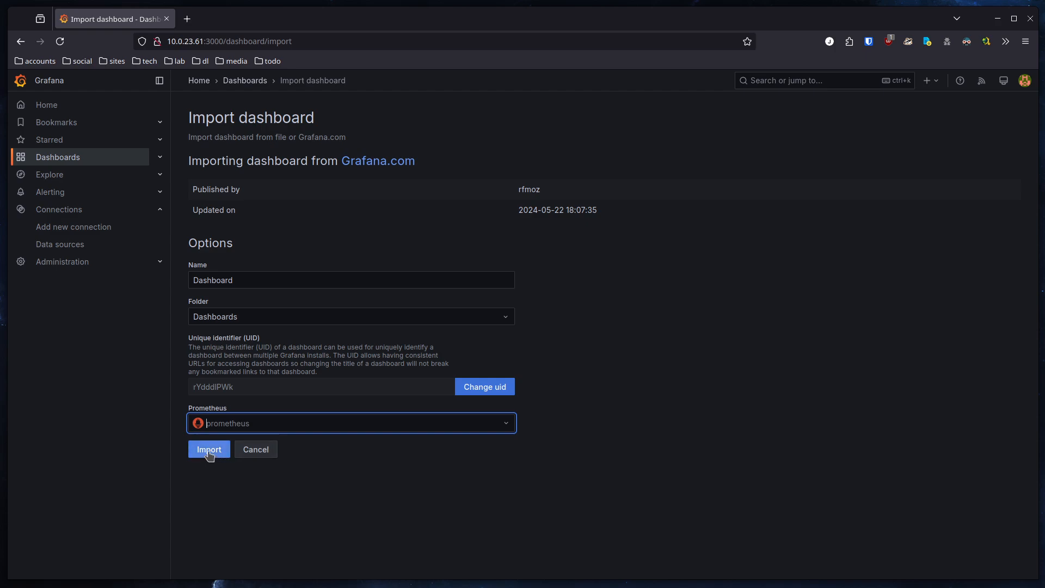
pyautogui.click(208, 448)
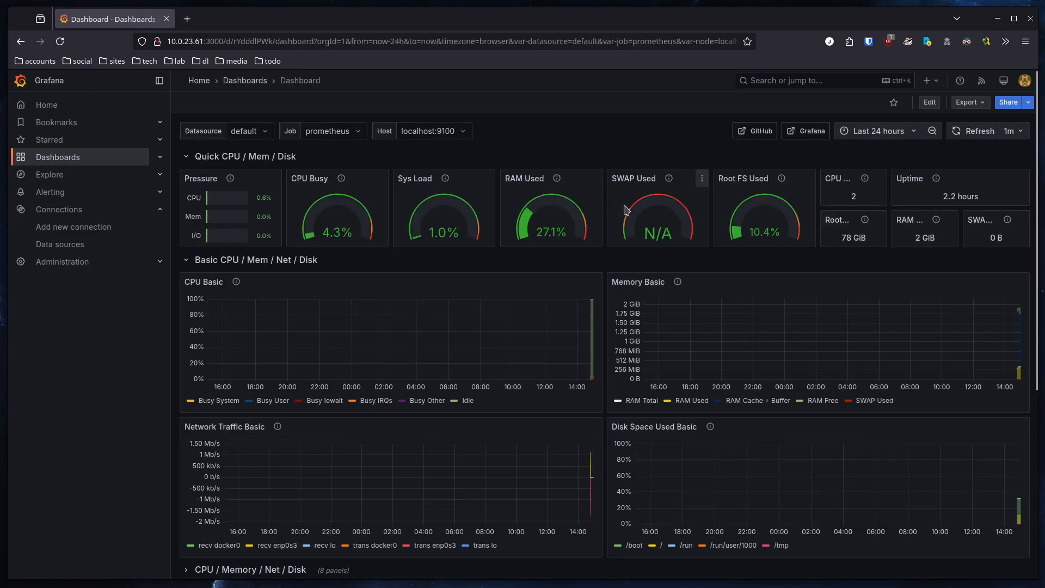
pyautogui.click(59, 156)
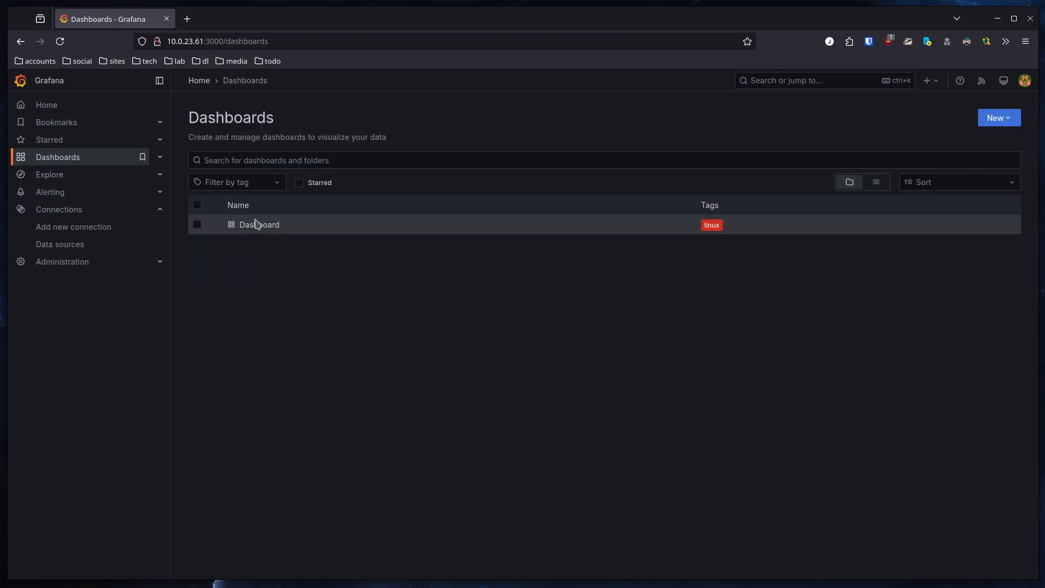
pyautogui.click(259, 224)
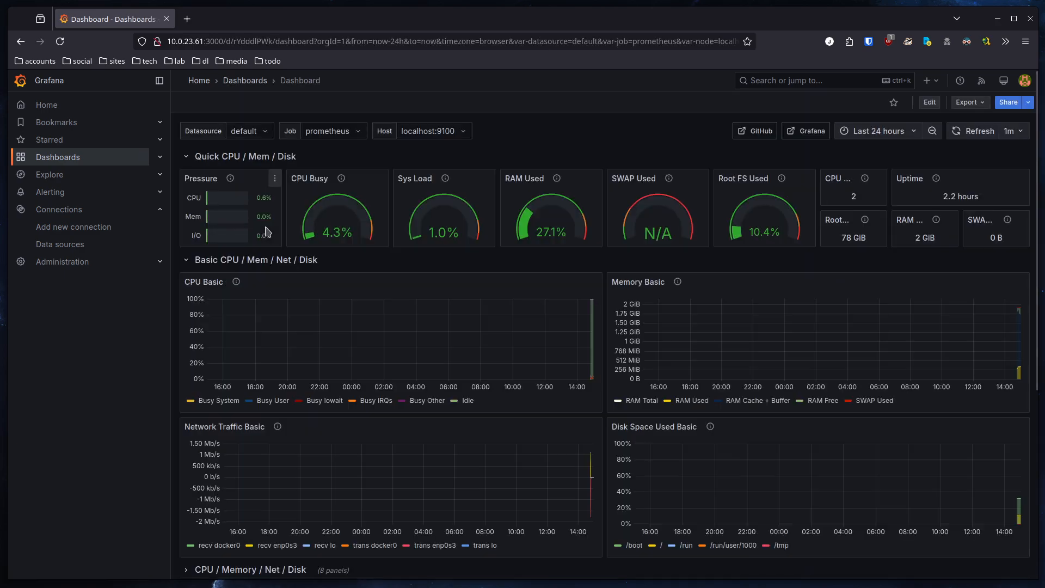
pyautogui.scroll(-3)
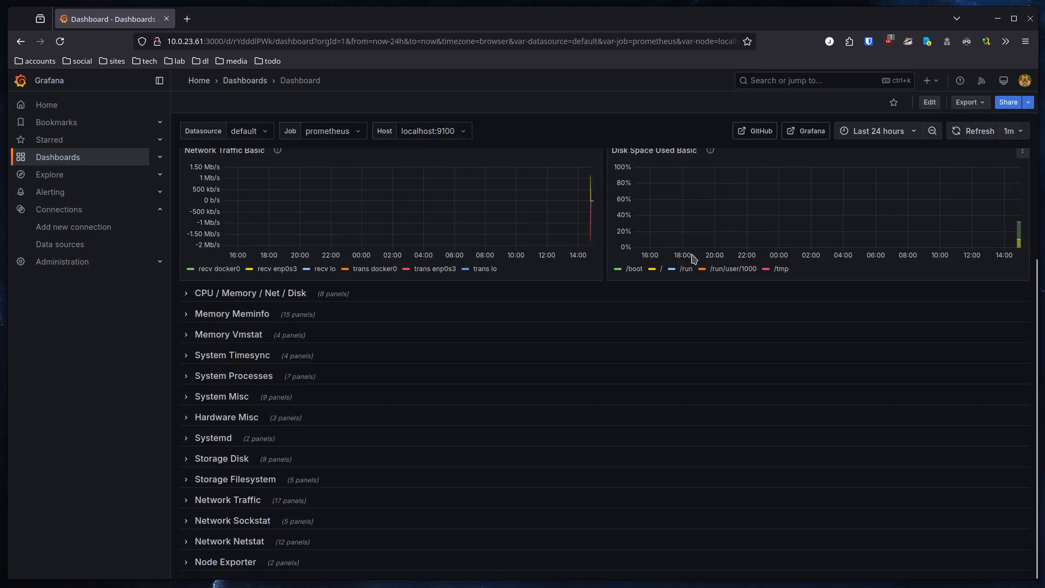